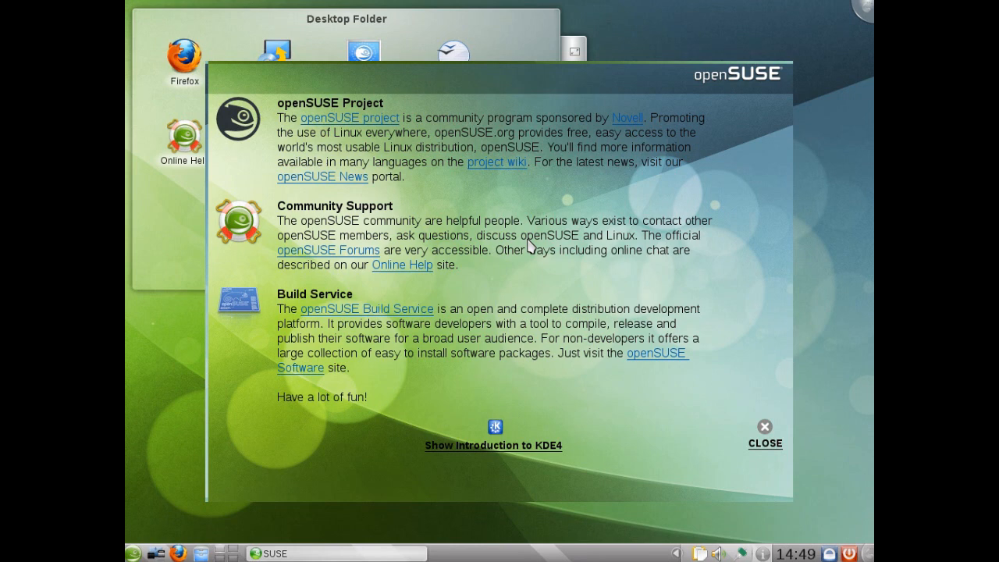
{"action": "mouse_move", "coordinate": [704, 436]}
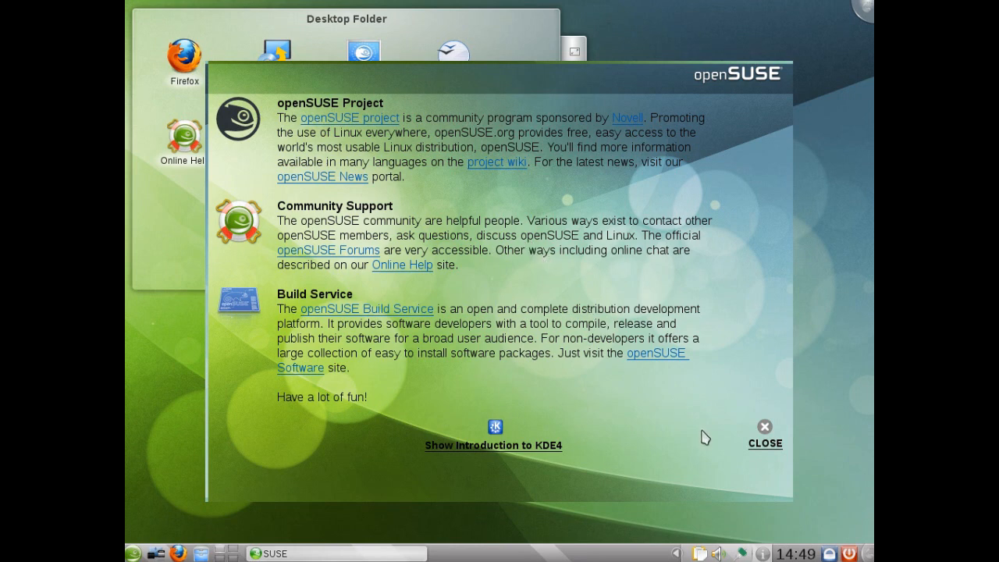
- Close the openSUSE welcome notes and launch the live installer from the Desktop Folder
{"action": "left_click", "coordinate": [764, 427]}
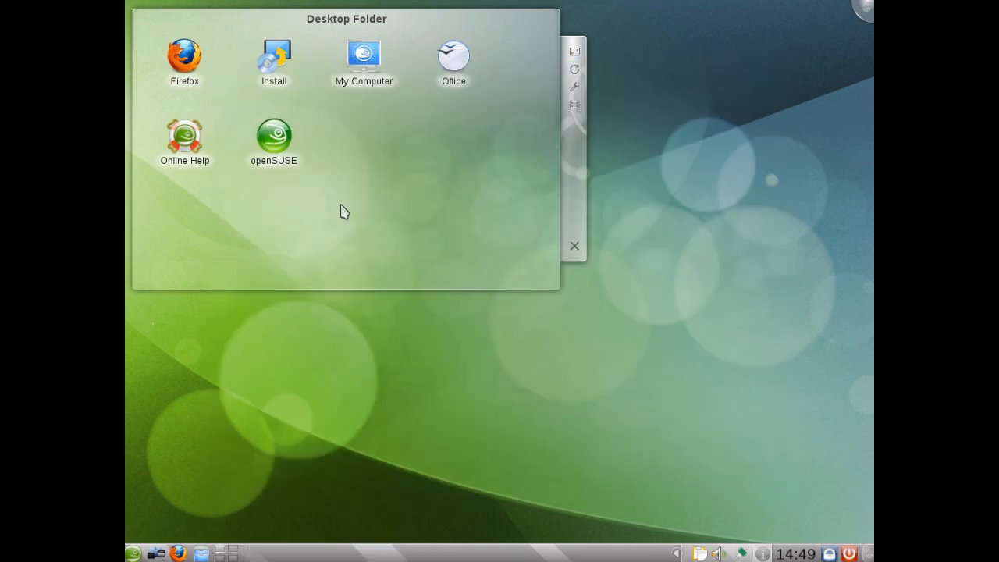
{"action": "double_click", "coordinate": [274, 56]}
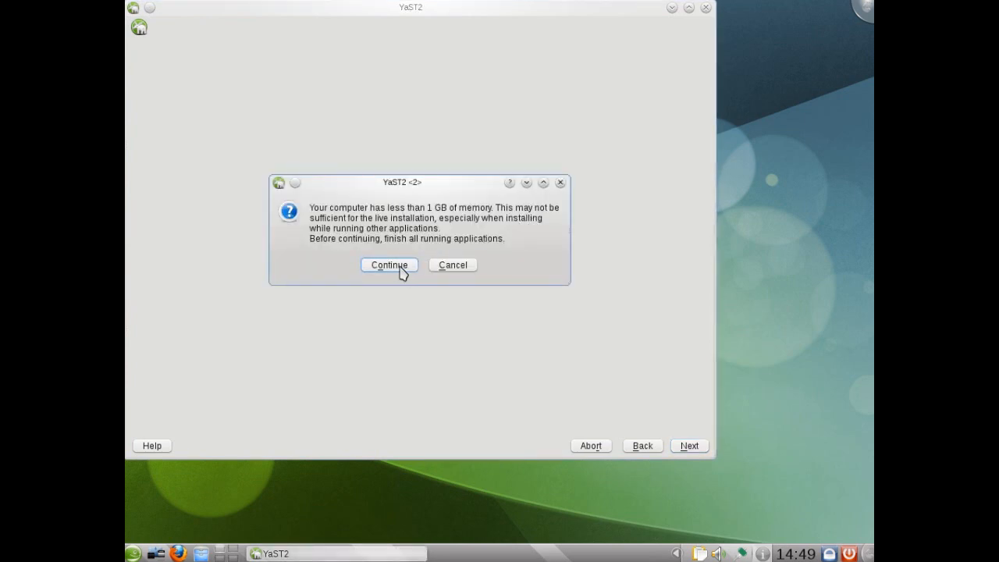
- Accept the low-memory warning and keep English (UK) and the United Kingdom time zone
{"action": "left_click", "coordinate": [389, 265]}
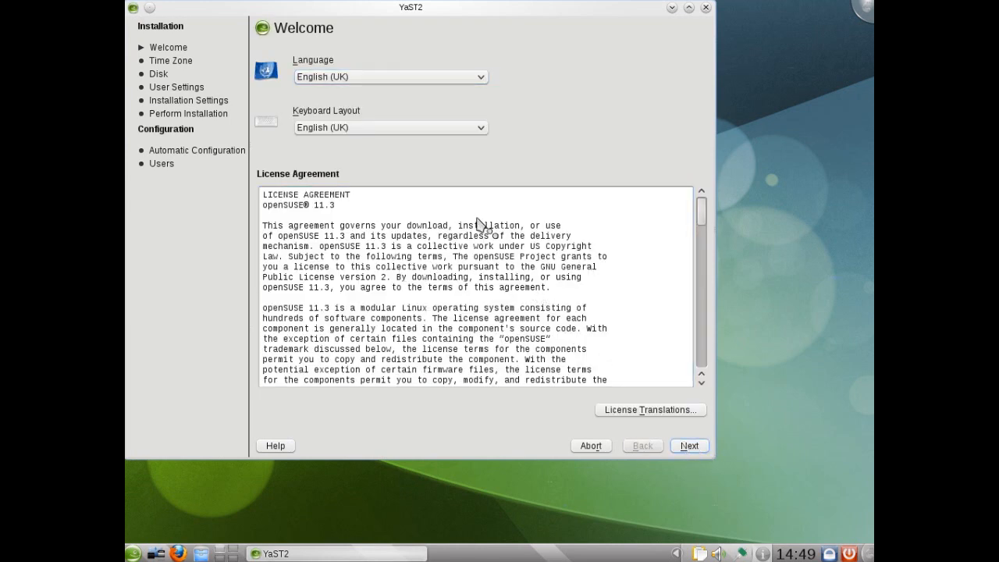
{"action": "left_click", "coordinate": [688, 445]}
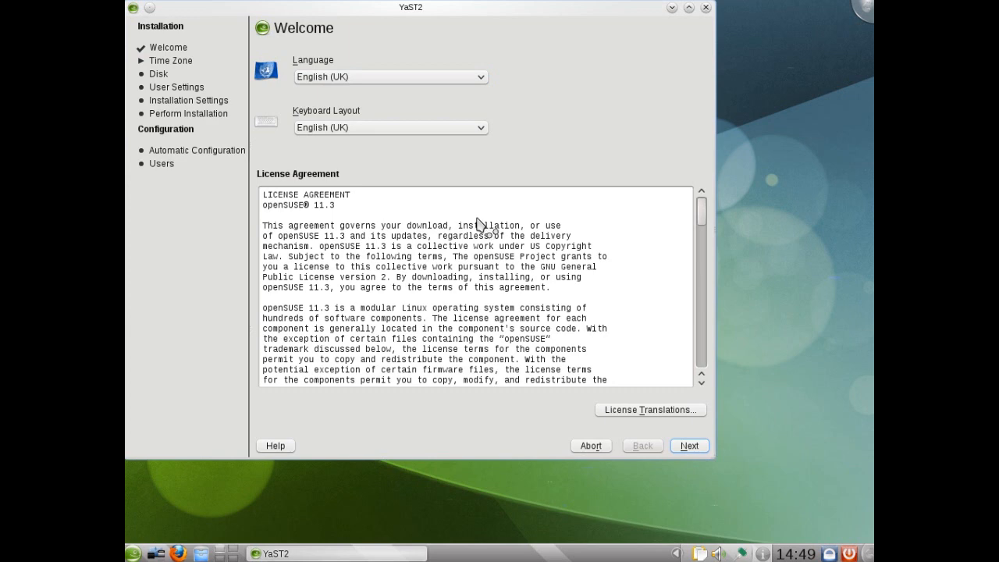
{"action": "left_click", "coordinate": [688, 445]}
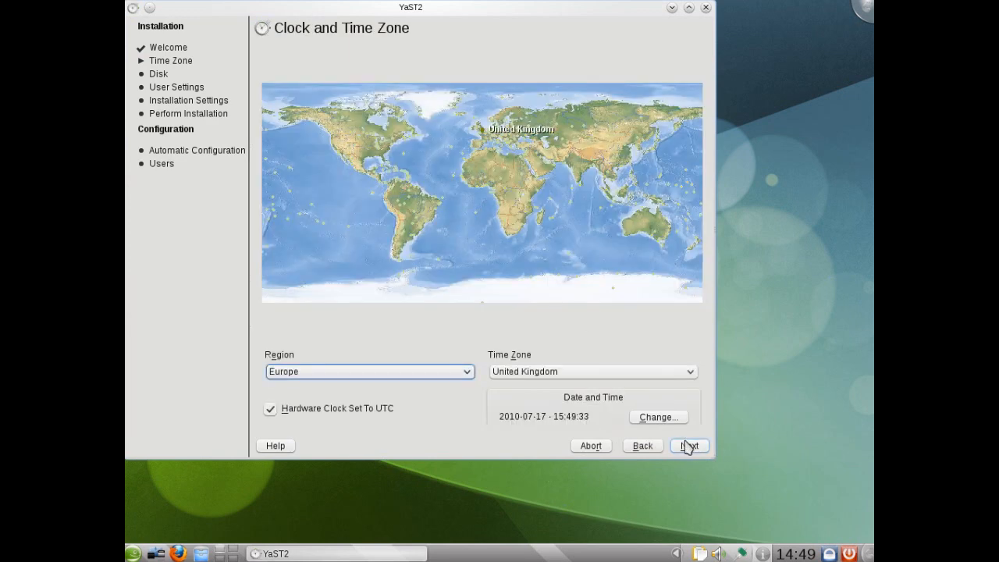
{"action": "left_click", "coordinate": [689, 445]}
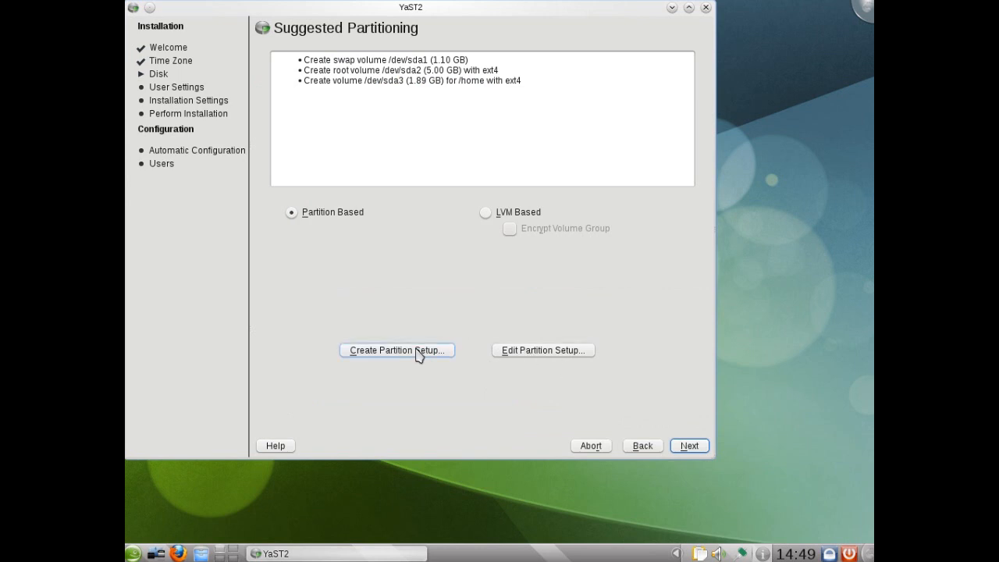
- Regenerate partitioning on the whole 8 GB disk with no separate home partition
{"action": "left_click", "coordinate": [396, 349]}
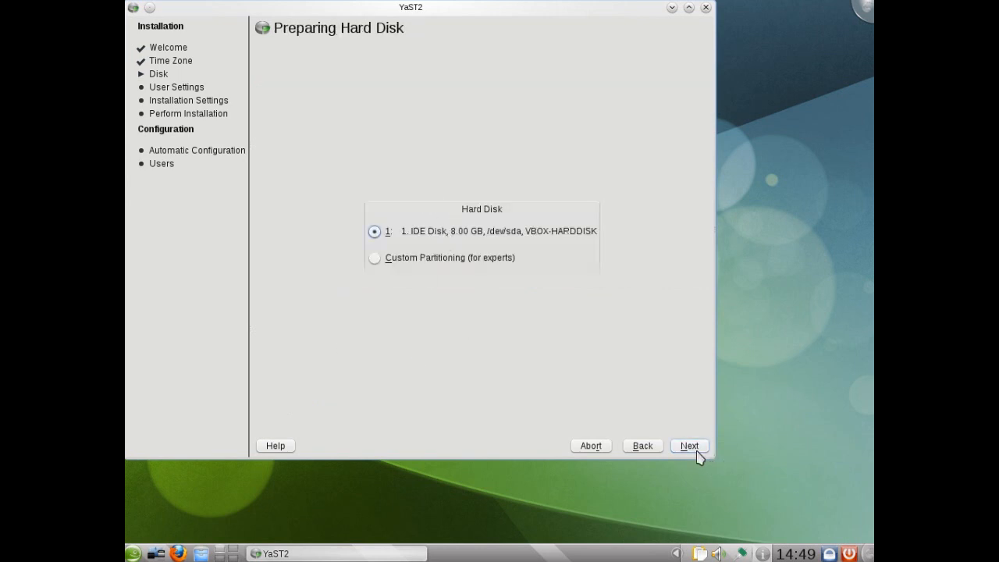
{"action": "left_click", "coordinate": [689, 445]}
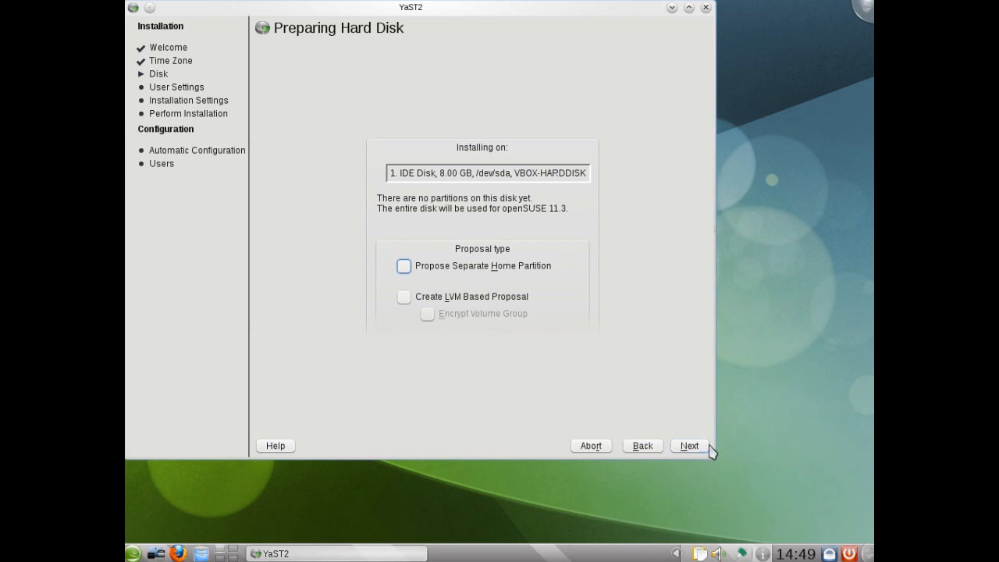
{"action": "left_click", "coordinate": [689, 445]}
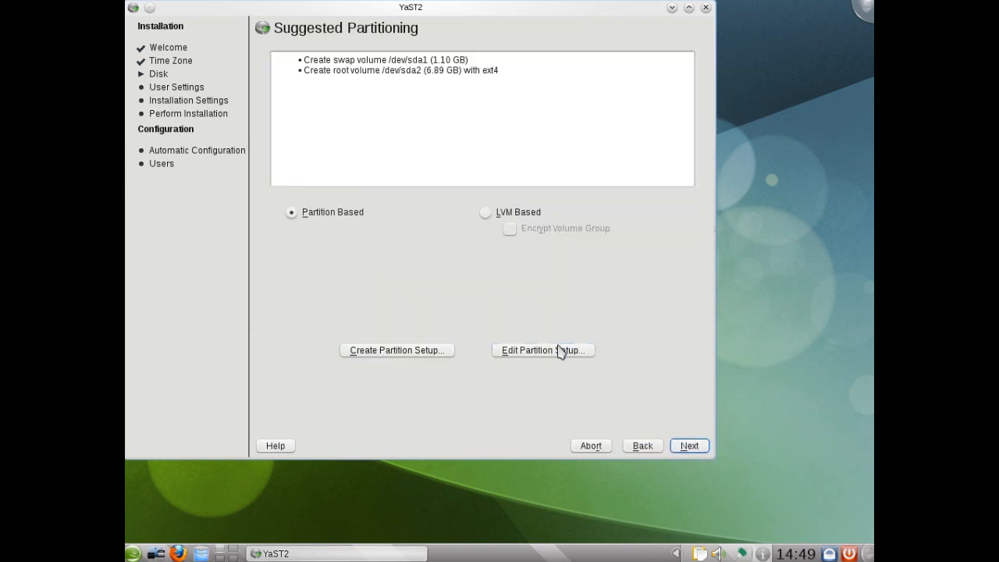
- In expert partitioning, change sda2's file system from Ext4 to JFS and accept the layout
{"action": "left_click", "coordinate": [543, 350]}
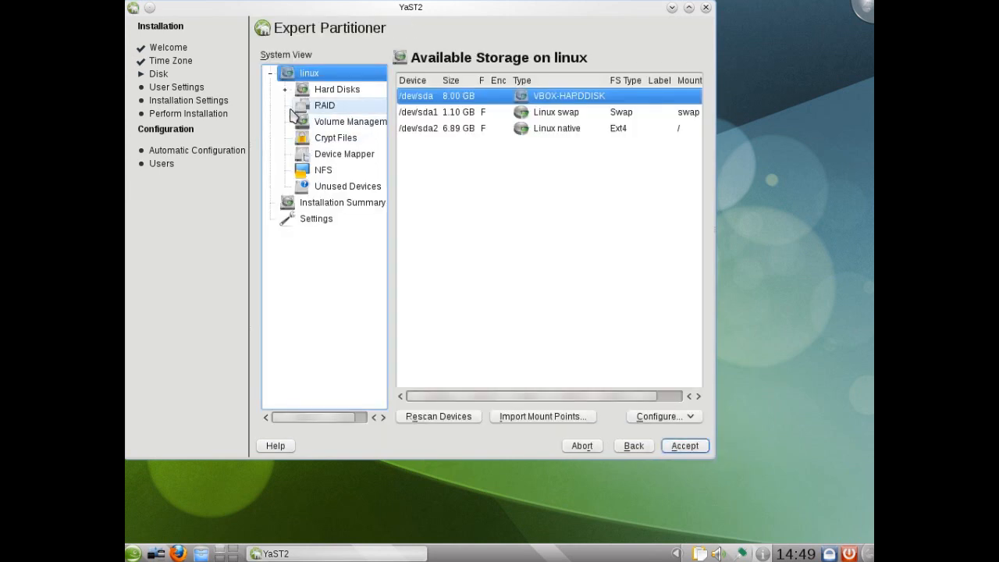
{"action": "left_click", "coordinate": [286, 89]}
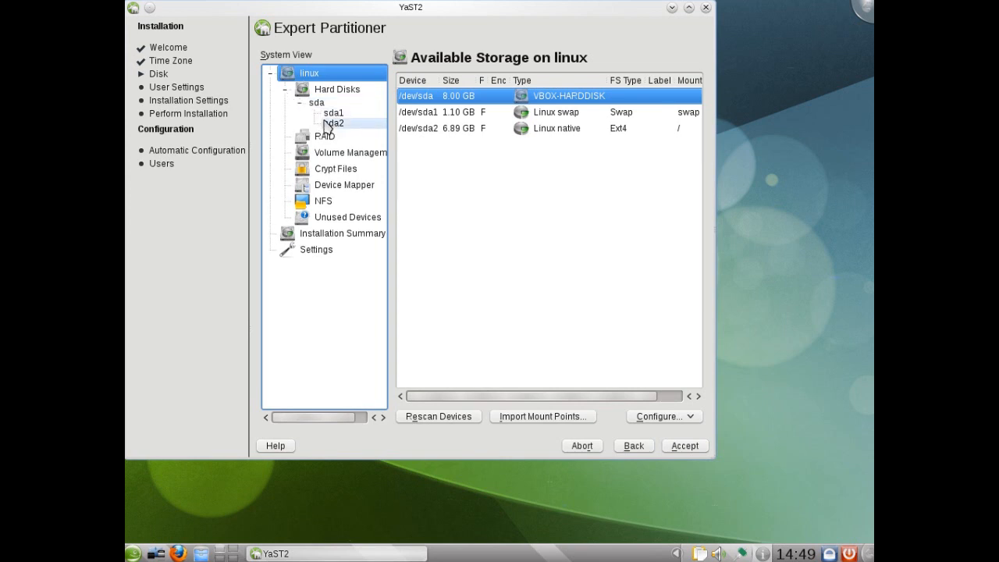
{"action": "left_click", "coordinate": [335, 122]}
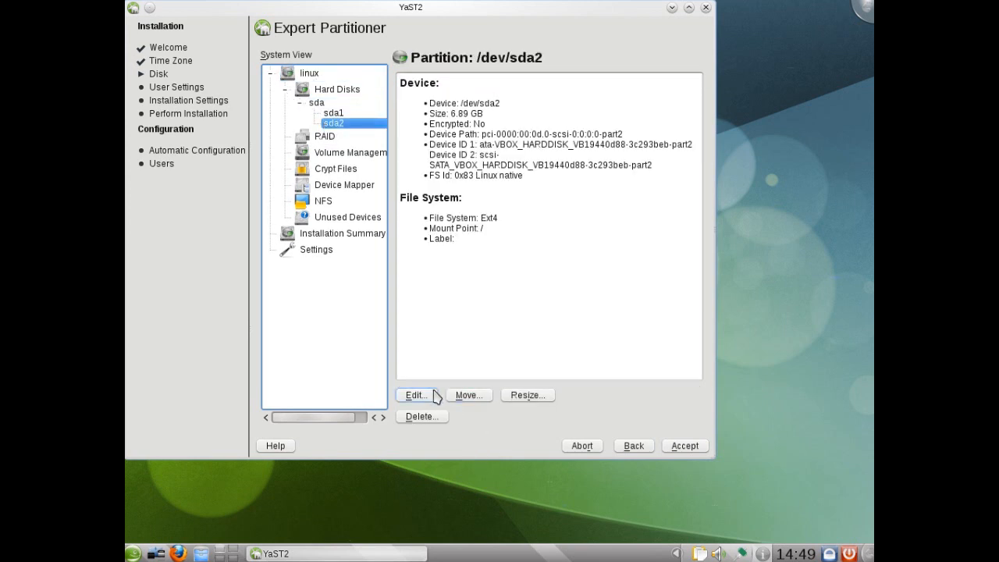
{"action": "left_click", "coordinate": [416, 395]}
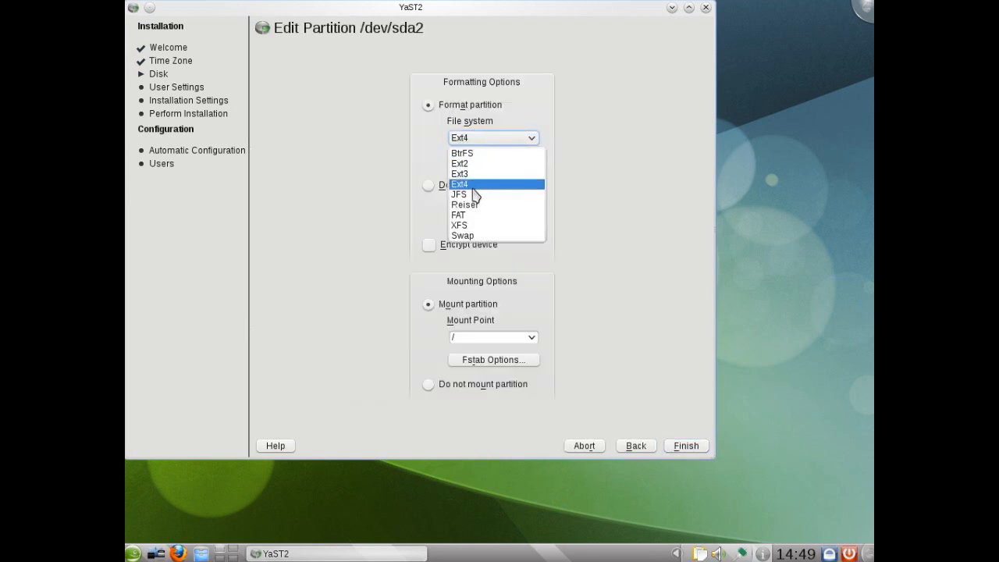
{"action": "left_click", "coordinate": [460, 195]}
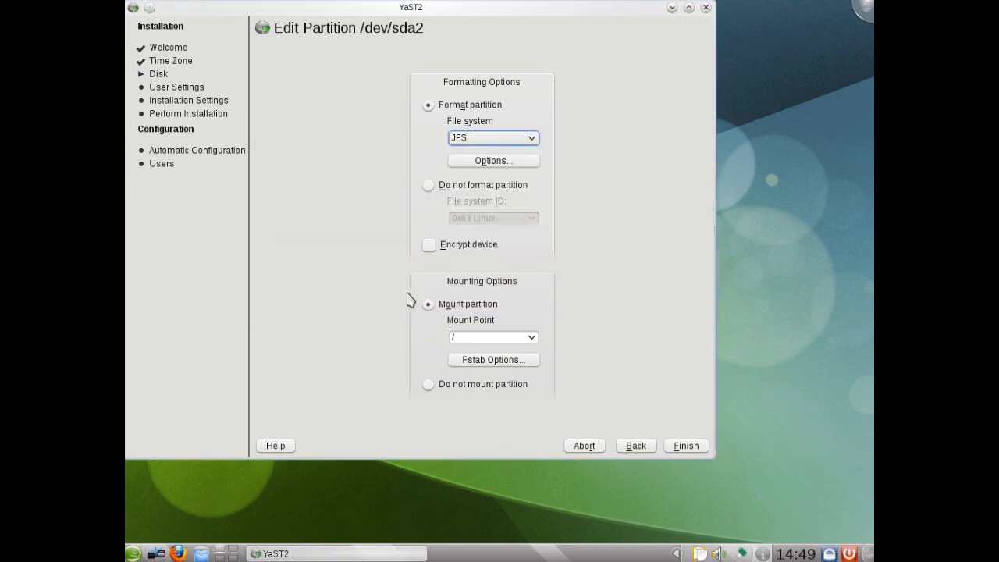
{"action": "left_click", "coordinate": [685, 445]}
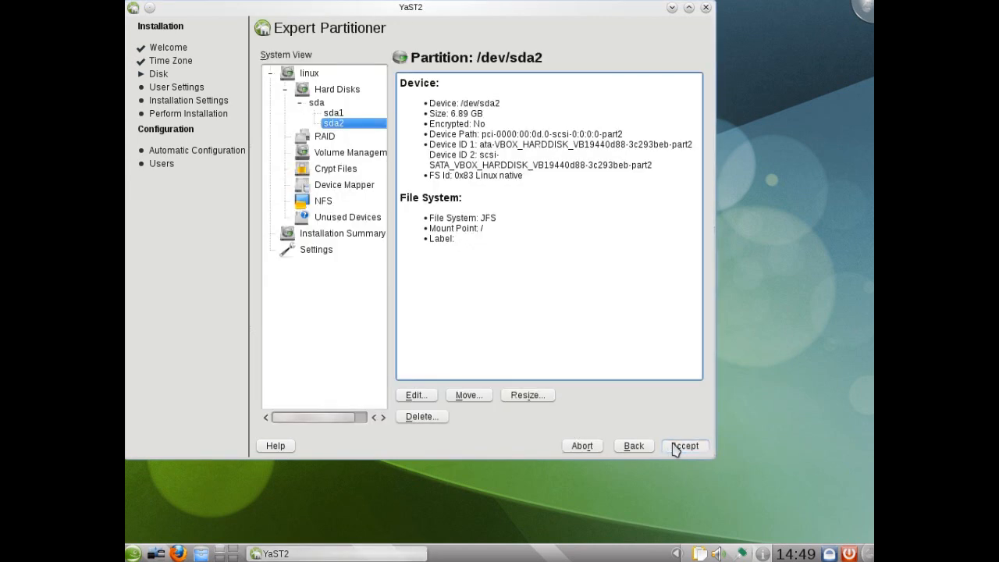
{"action": "left_click", "coordinate": [684, 446]}
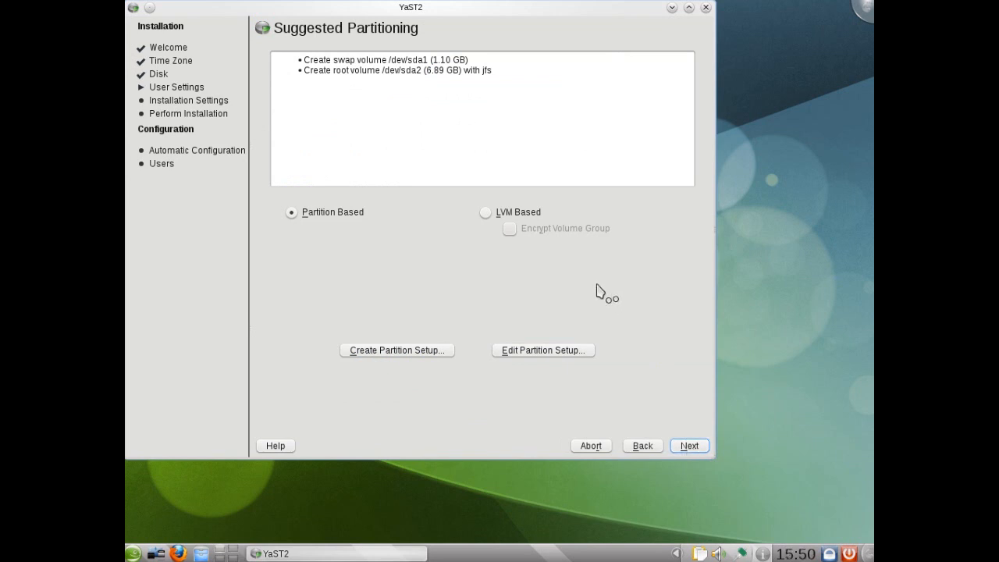
- Create user 'techsnap' with a confirmed password, keeping the simple password despite the warning
{"action": "left_click", "coordinate": [688, 445]}
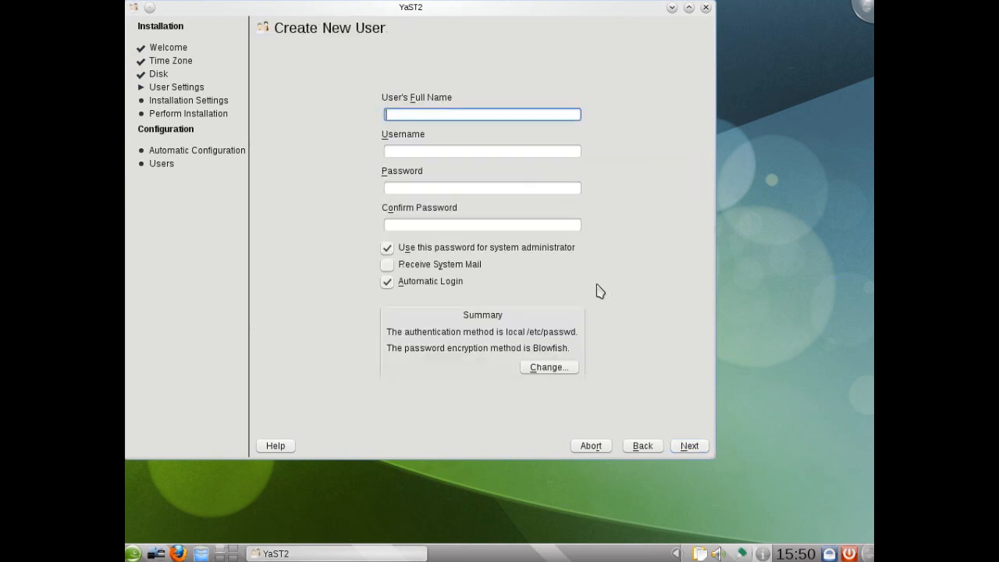
{"action": "type", "text": "Tec"}
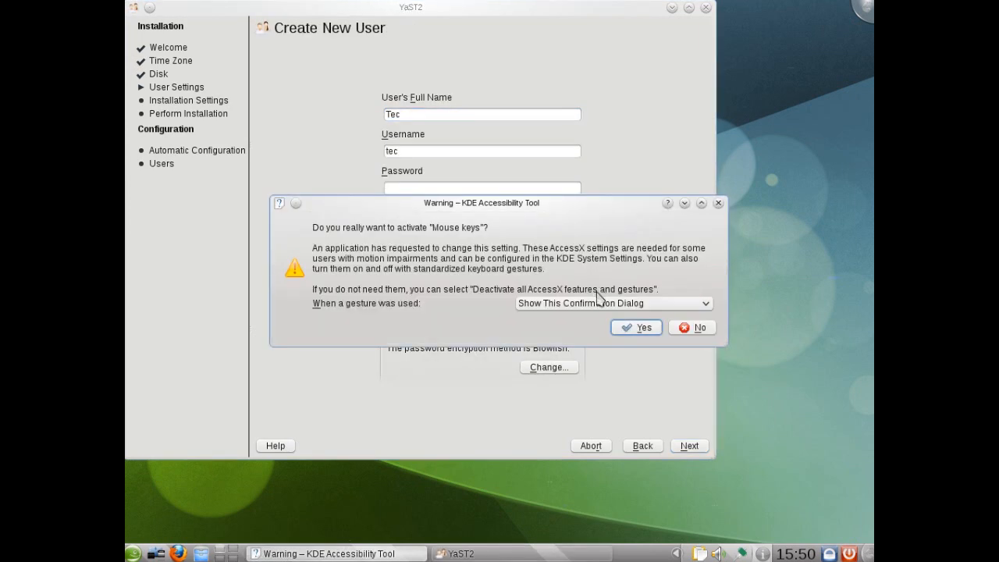
{"action": "mouse_move", "coordinate": [482, 273]}
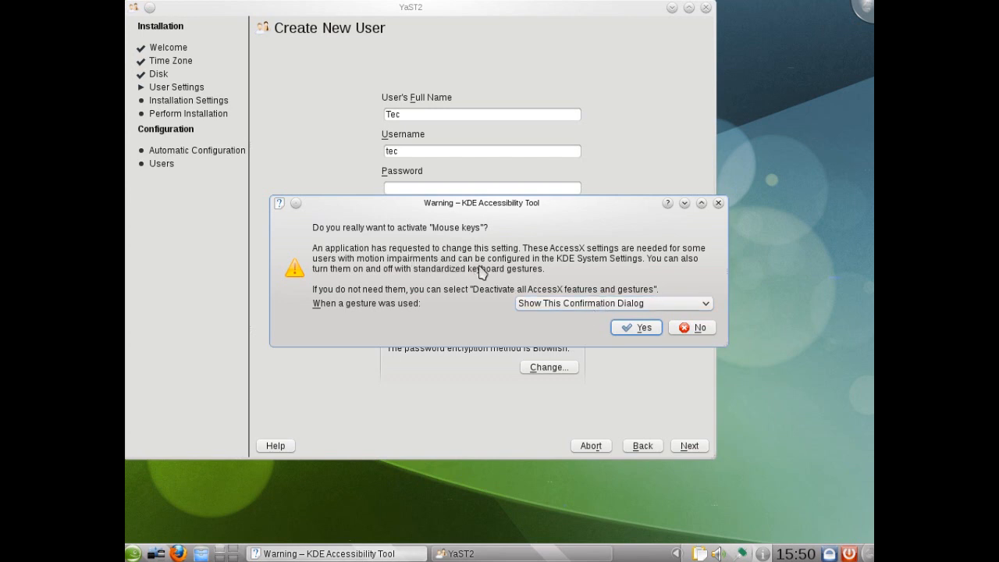
{"action": "mouse_move", "coordinate": [405, 281]}
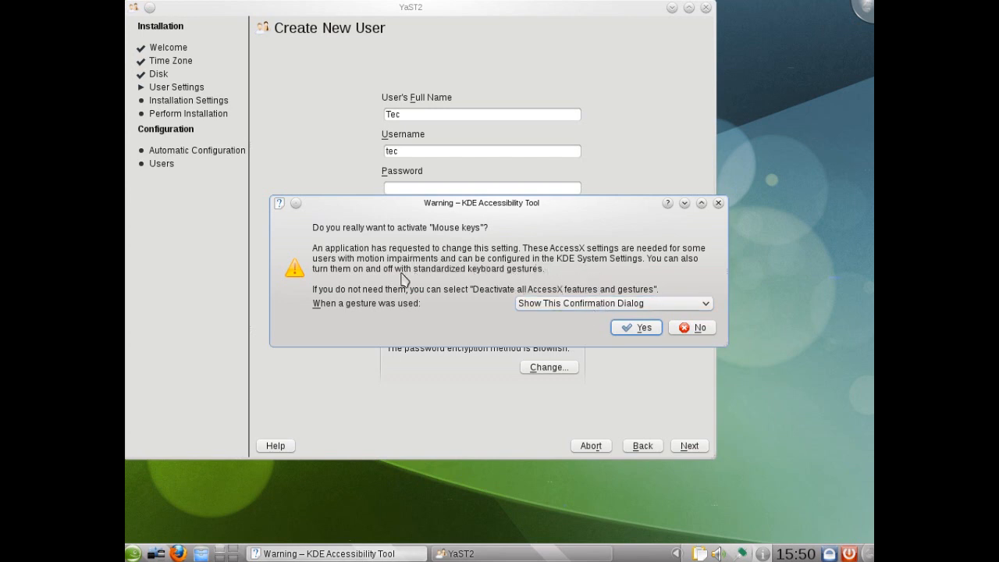
{"action": "mouse_move", "coordinate": [501, 270]}
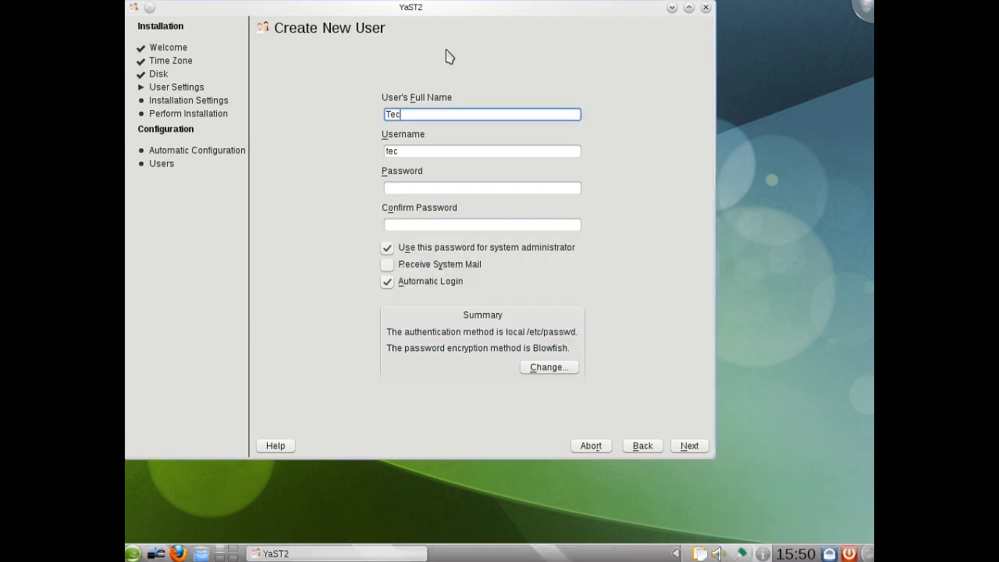
{"action": "type", "text": "hsnap"}
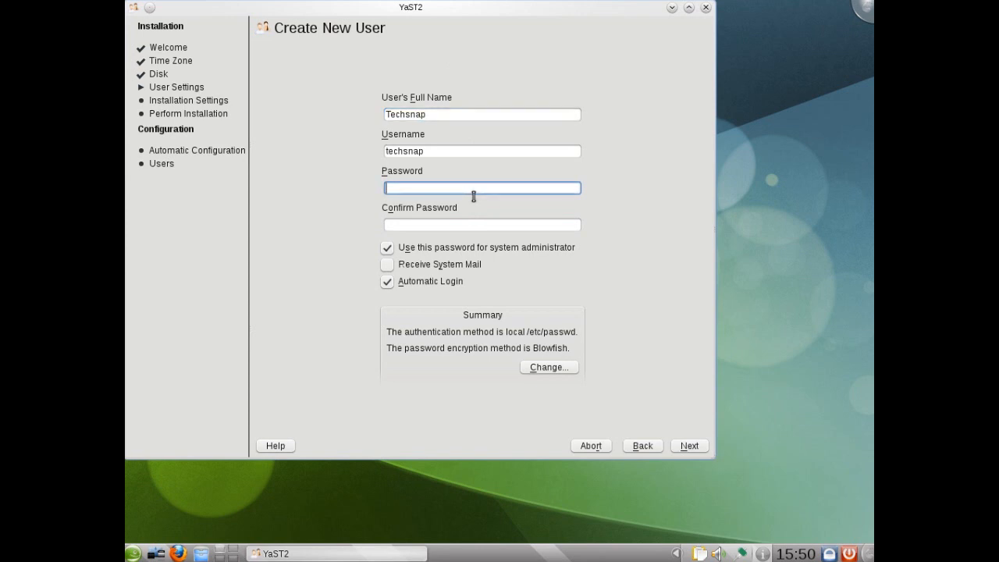
{"action": "type", "text": "••"}
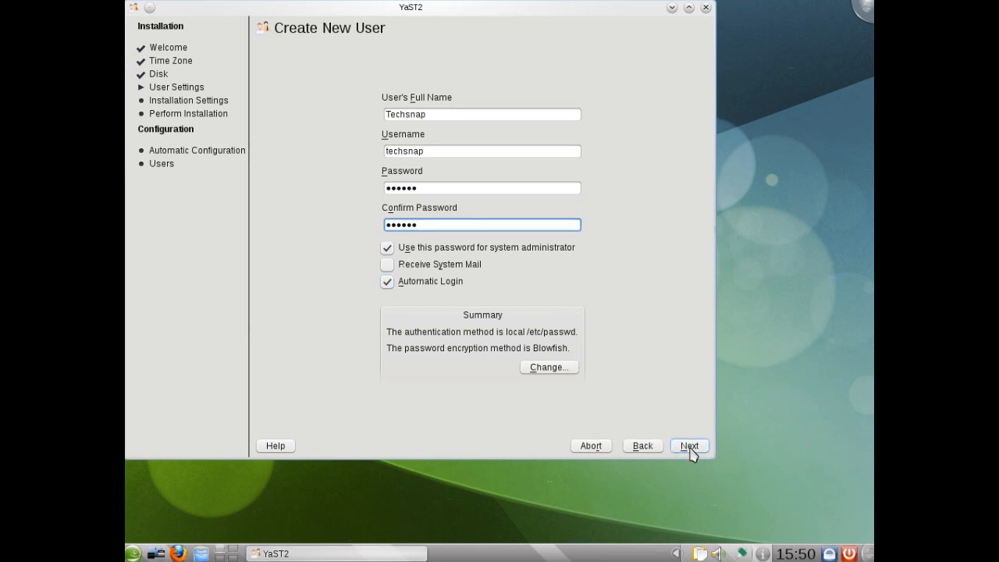
{"action": "left_click", "coordinate": [689, 445]}
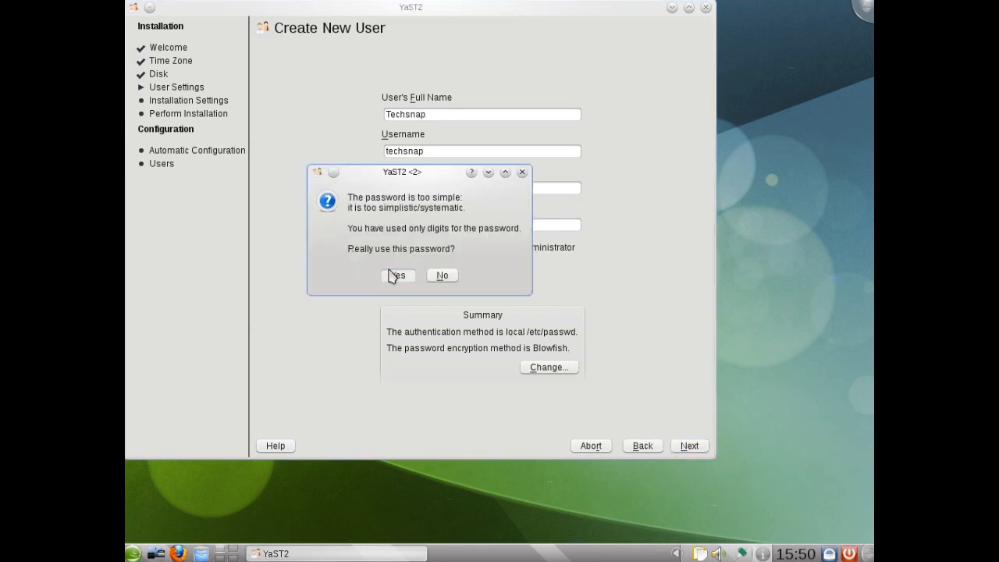
{"action": "left_click", "coordinate": [398, 275]}
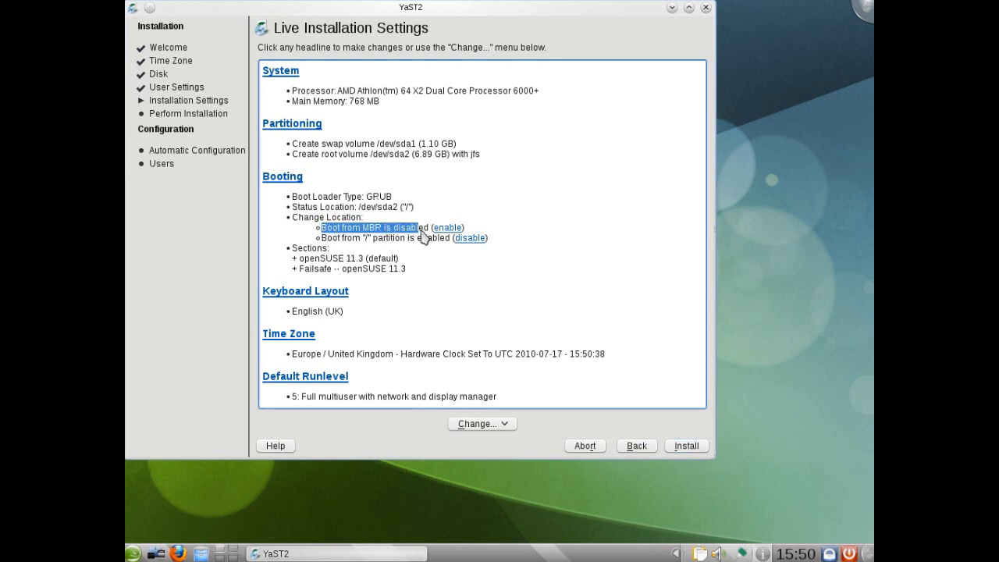
- Set the boot loader to boot from the MBR, then confirm and start installation
{"action": "left_click", "coordinate": [448, 228]}
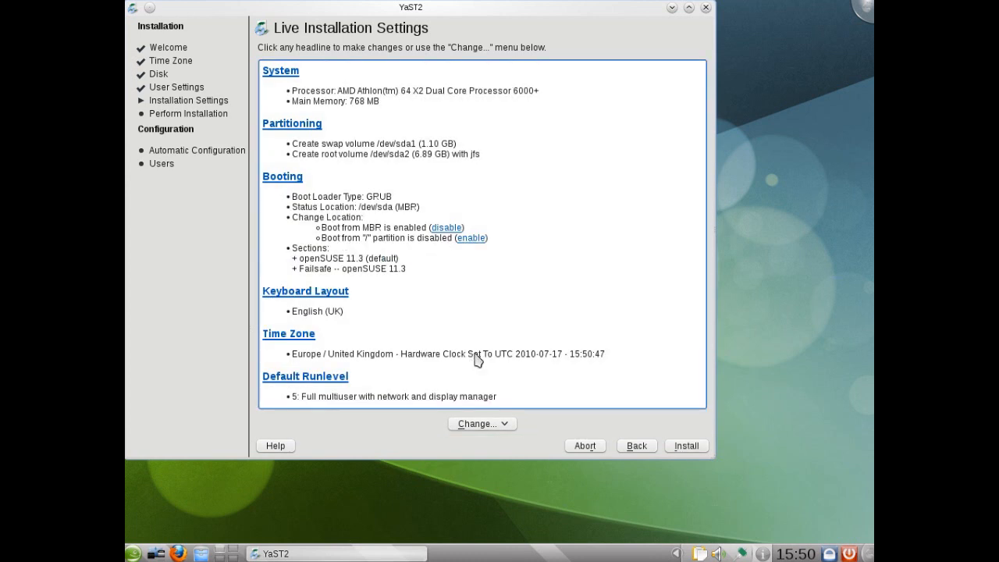
{"action": "mouse_move", "coordinate": [519, 256]}
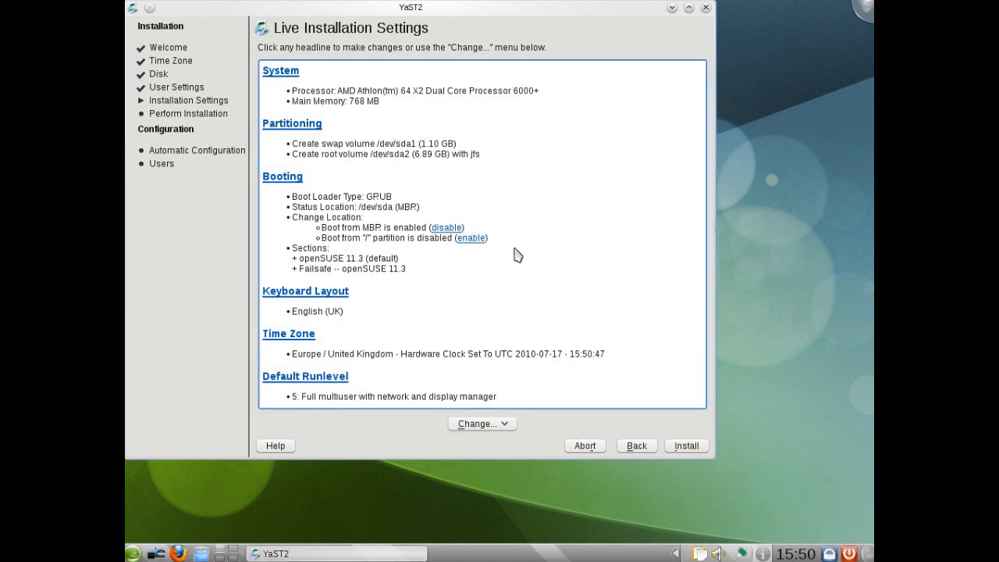
{"action": "left_click", "coordinate": [686, 446]}
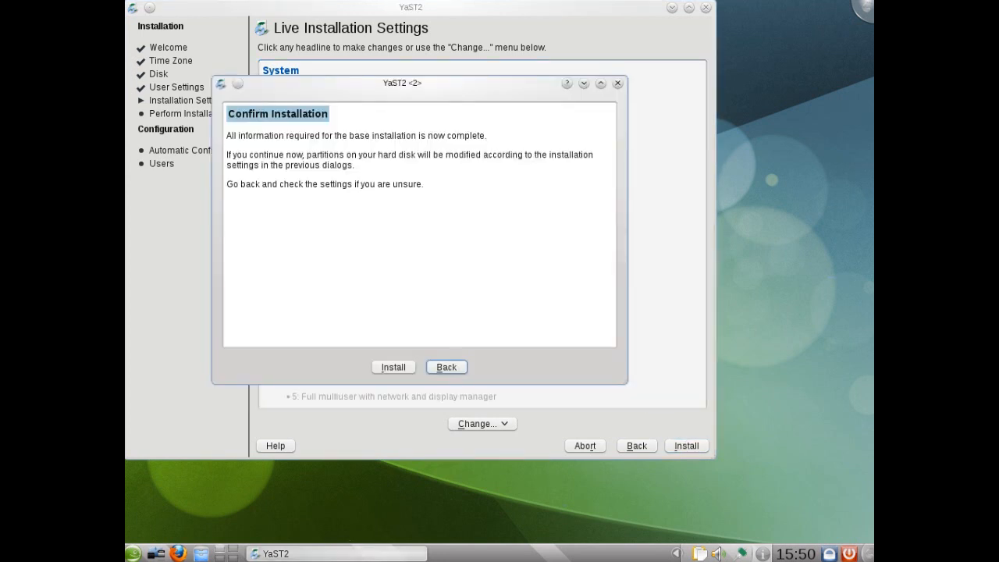
{"action": "left_click", "coordinate": [393, 367]}
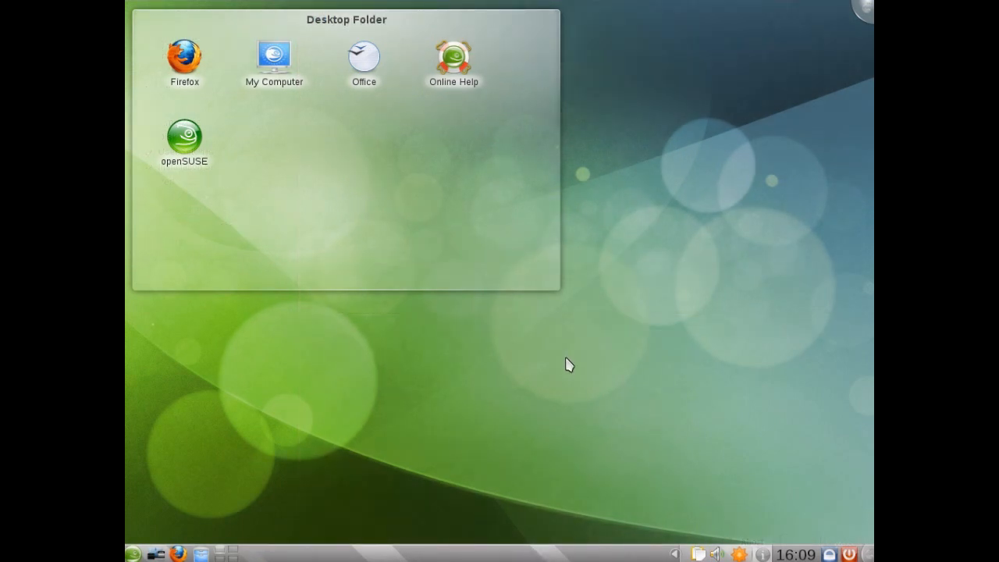
{"action": "mouse_move", "coordinate": [741, 555]}
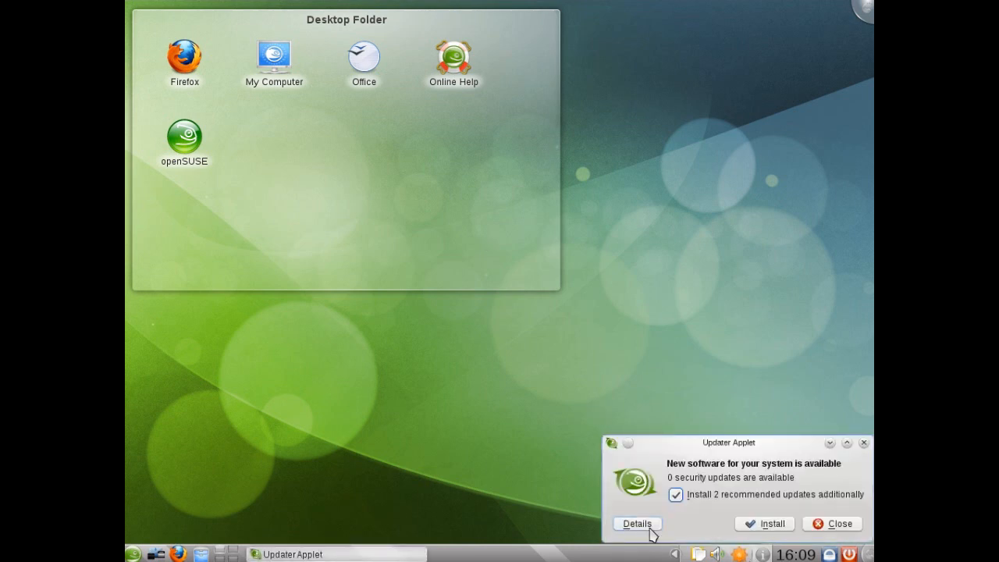
- Tick the pullin-mstff-fonts patch alongside the other two and install all three patches
{"action": "left_click", "coordinate": [637, 524]}
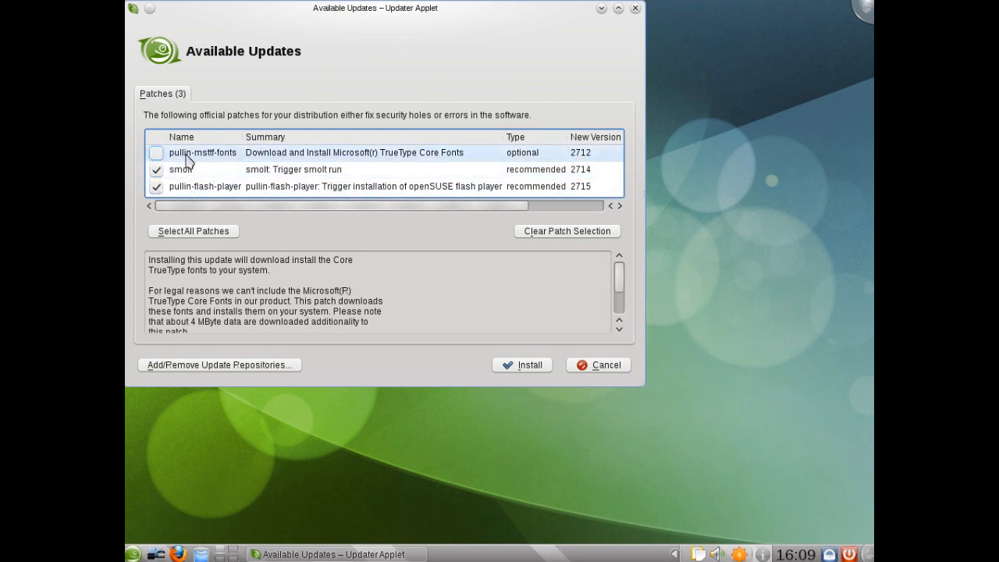
{"action": "left_click", "coordinate": [180, 170]}
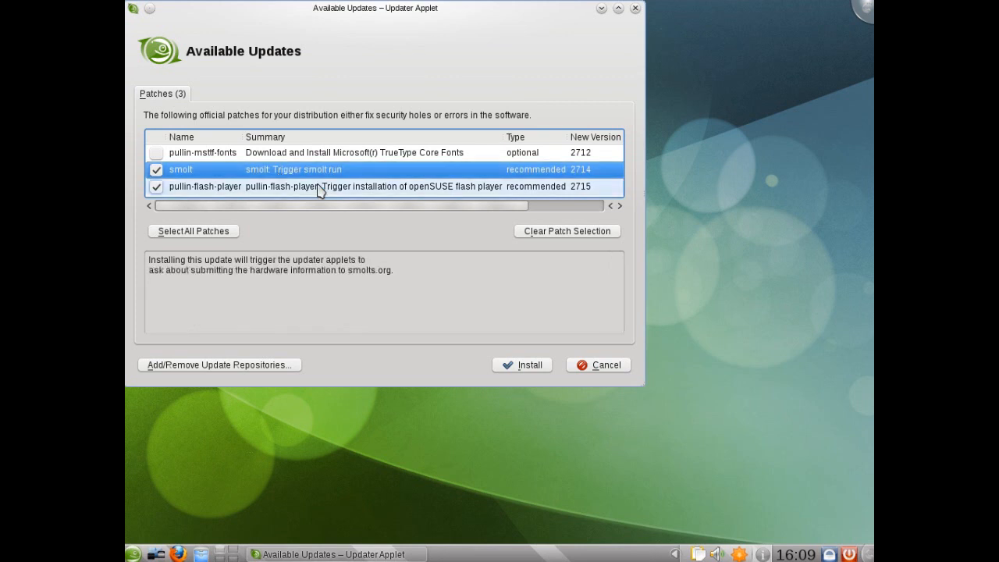
{"action": "left_click", "coordinate": [156, 187]}
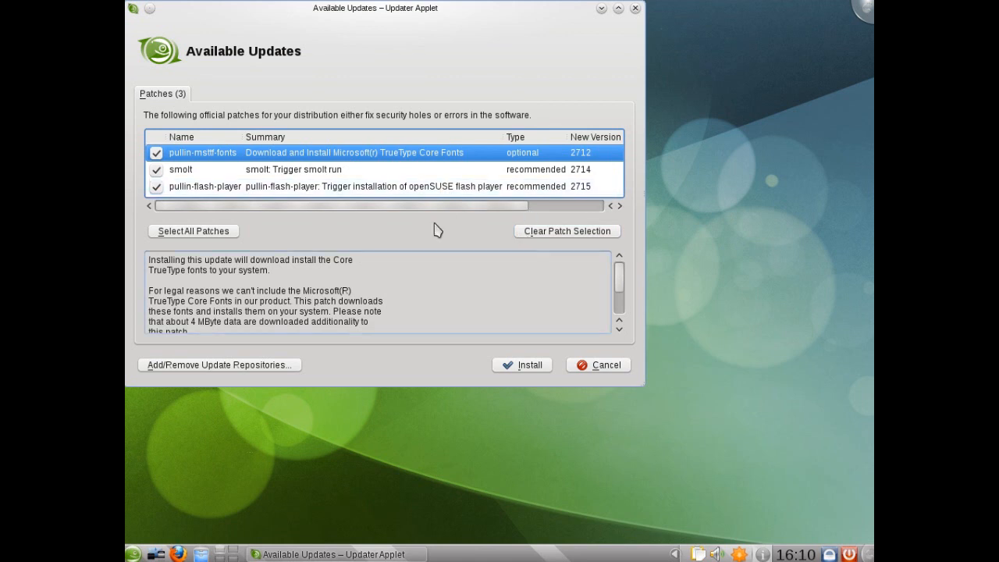
{"action": "left_click", "coordinate": [522, 365]}
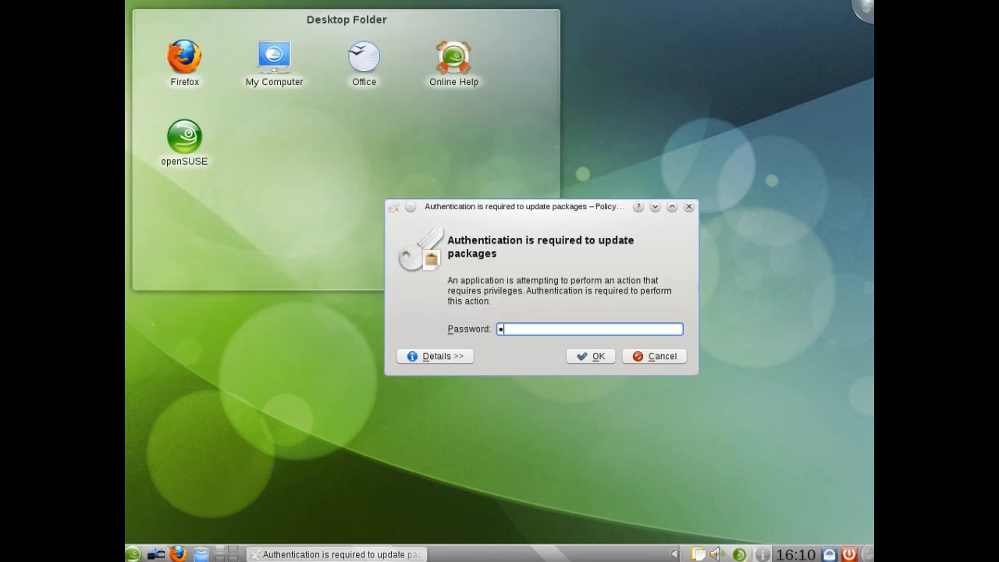
- Authenticate with the root password, then accept the Flash Player and Microsoft fonts licences
{"action": "left_click", "coordinate": [654, 356]}
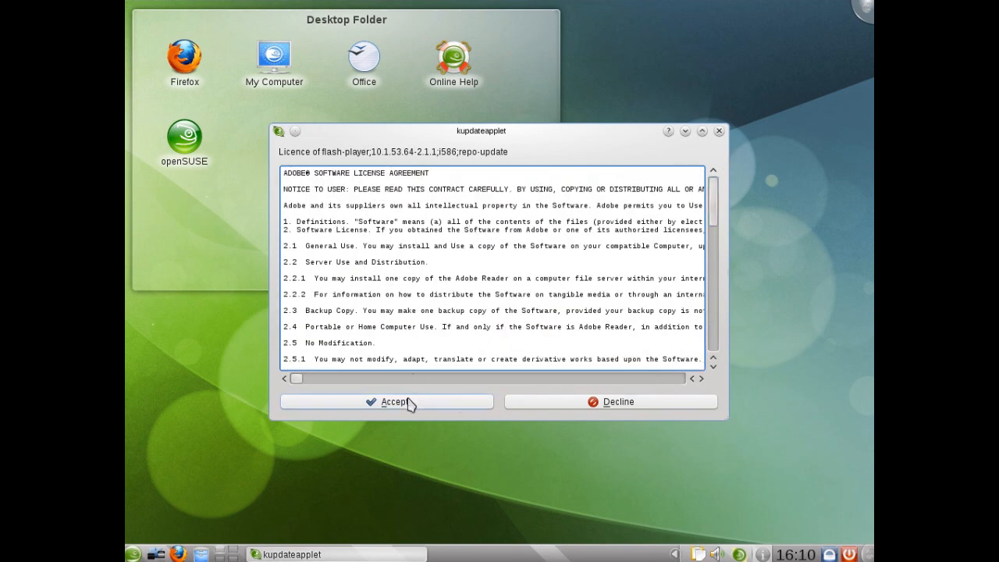
{"action": "left_click", "coordinate": [386, 401]}
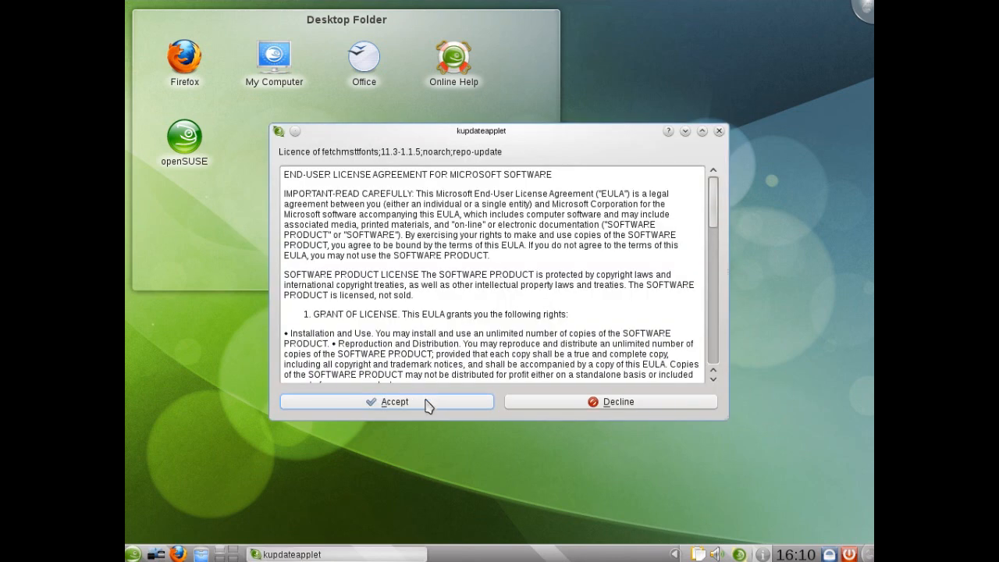
{"action": "mouse_move", "coordinate": [357, 407]}
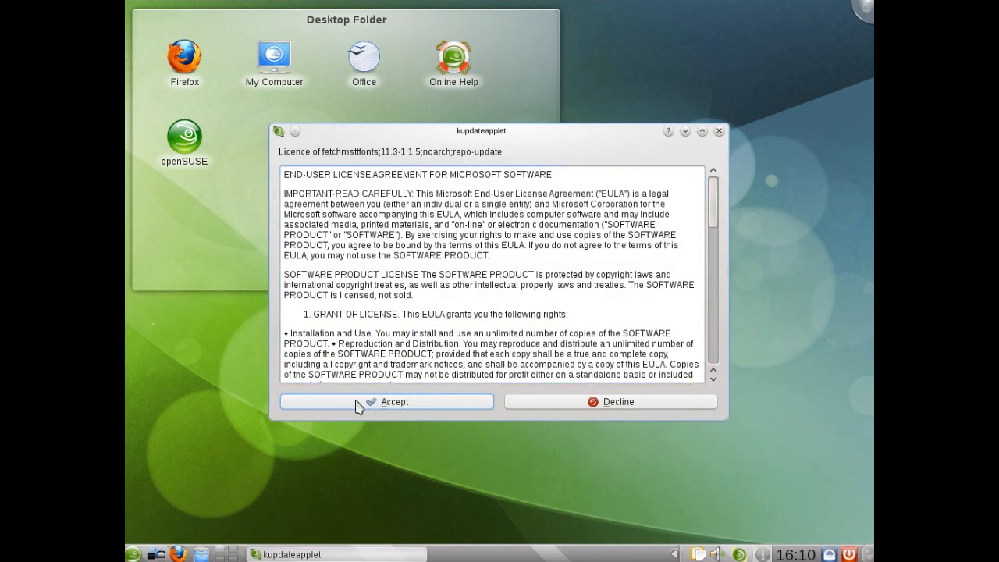
{"action": "left_click", "coordinate": [386, 402]}
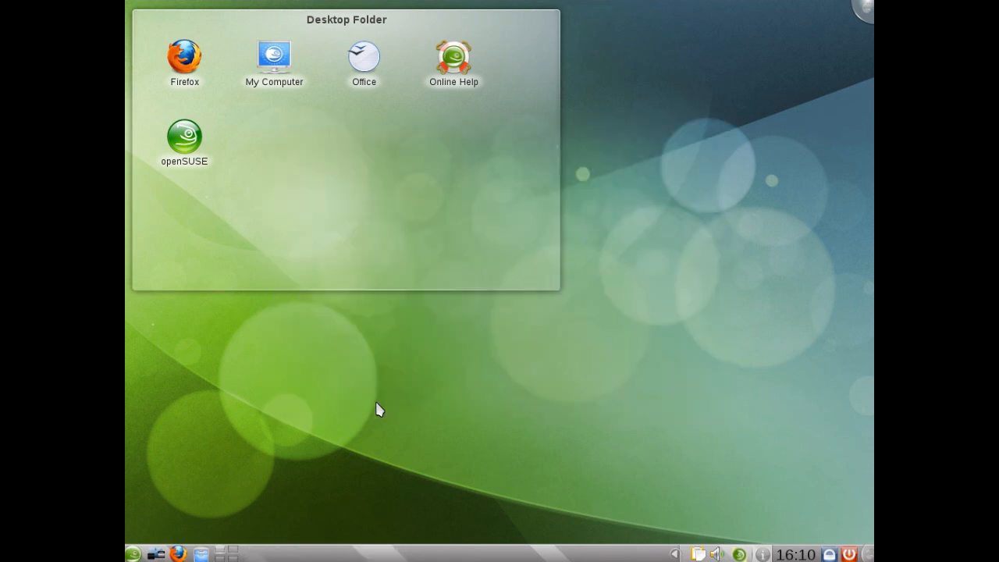
{"action": "mouse_move", "coordinate": [782, 492]}
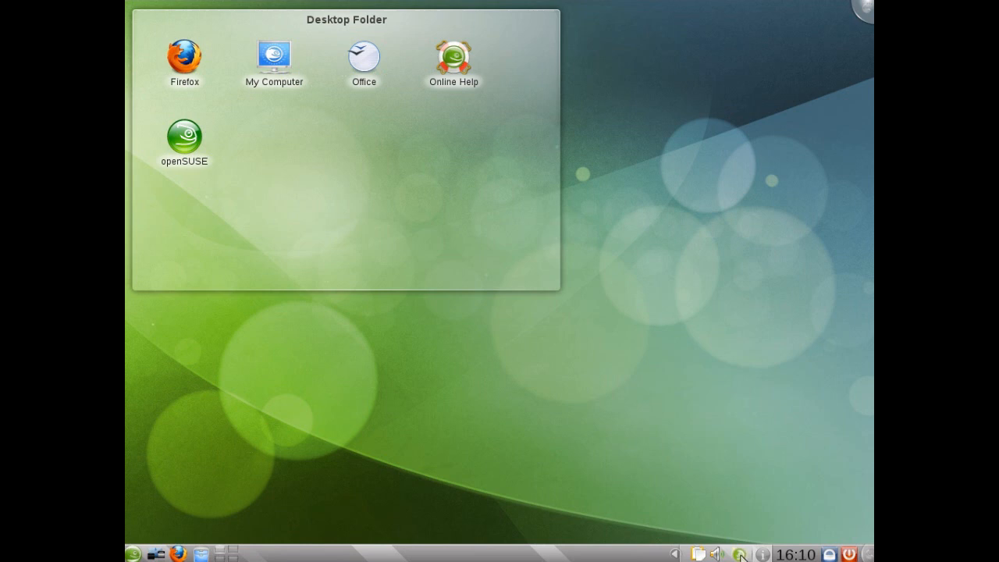
{"action": "mouse_move", "coordinate": [753, 539]}
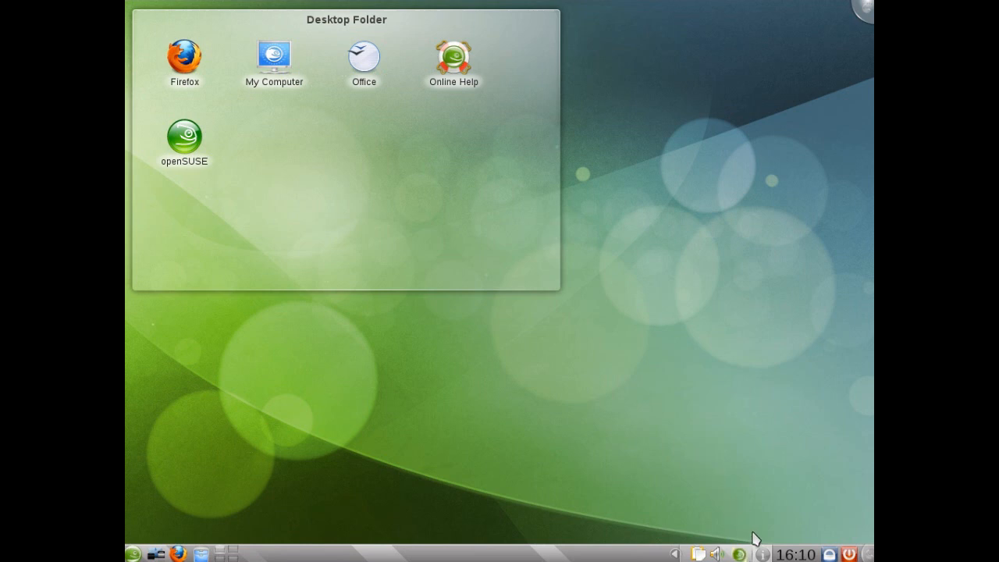
{"action": "mouse_move", "coordinate": [711, 481]}
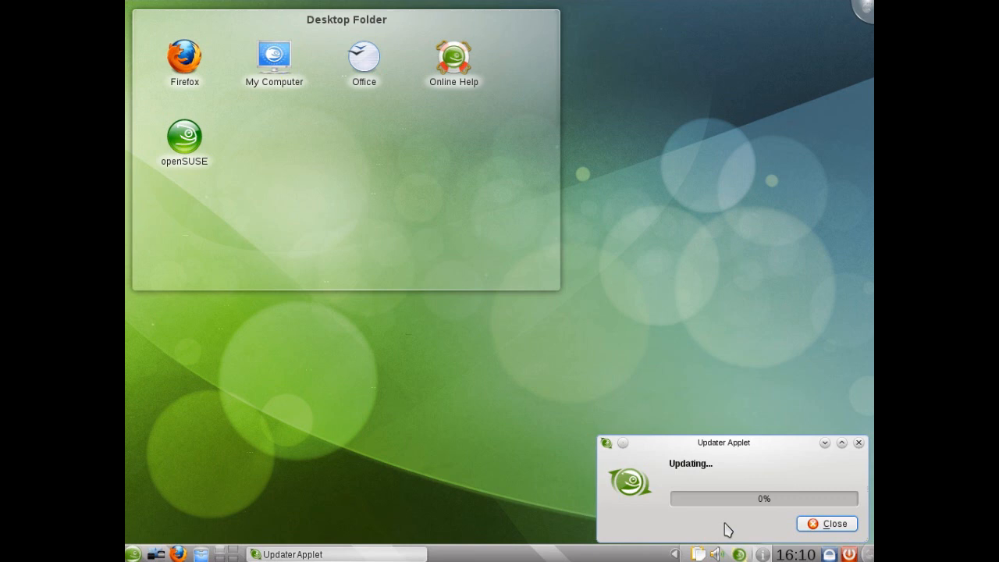
{"action": "mouse_move", "coordinate": [830, 506]}
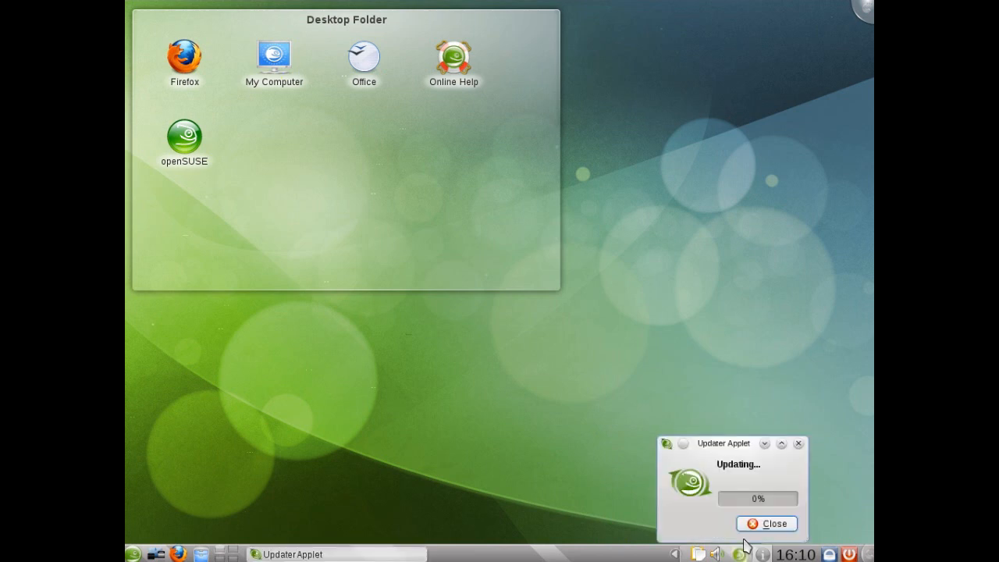
{"action": "mouse_move", "coordinate": [804, 435]}
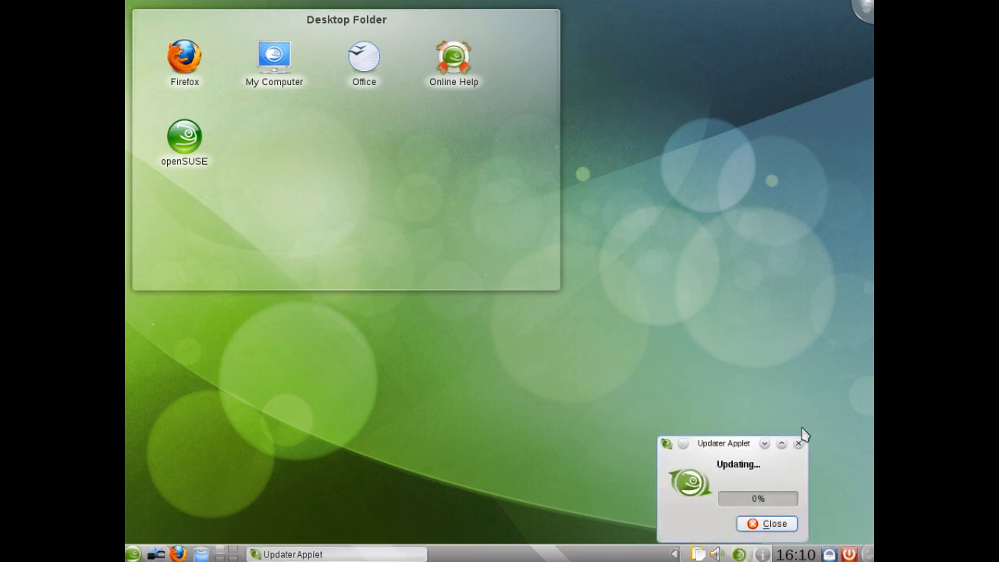
{"action": "mouse_move", "coordinate": [799, 444]}
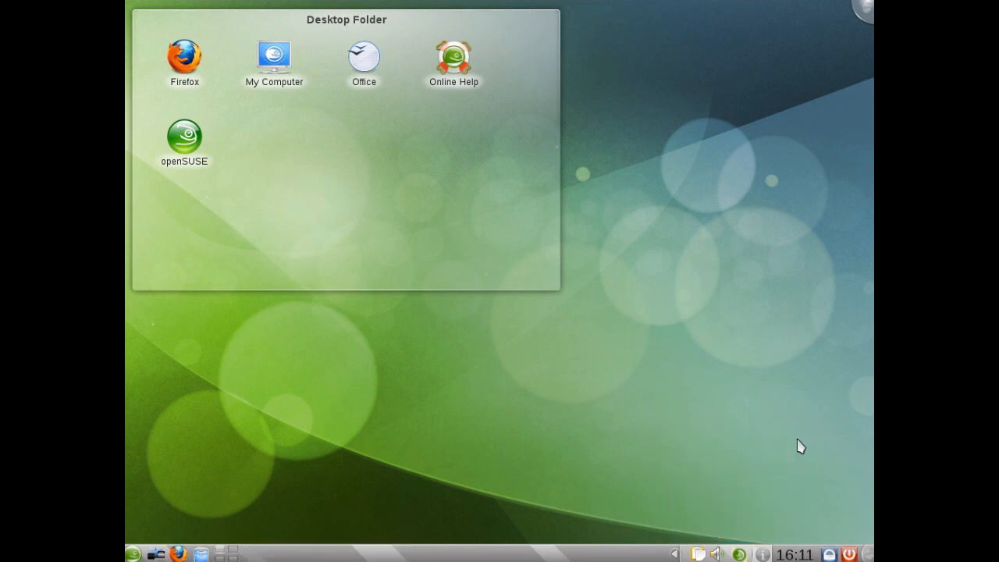
{"action": "mouse_move", "coordinate": [642, 435]}
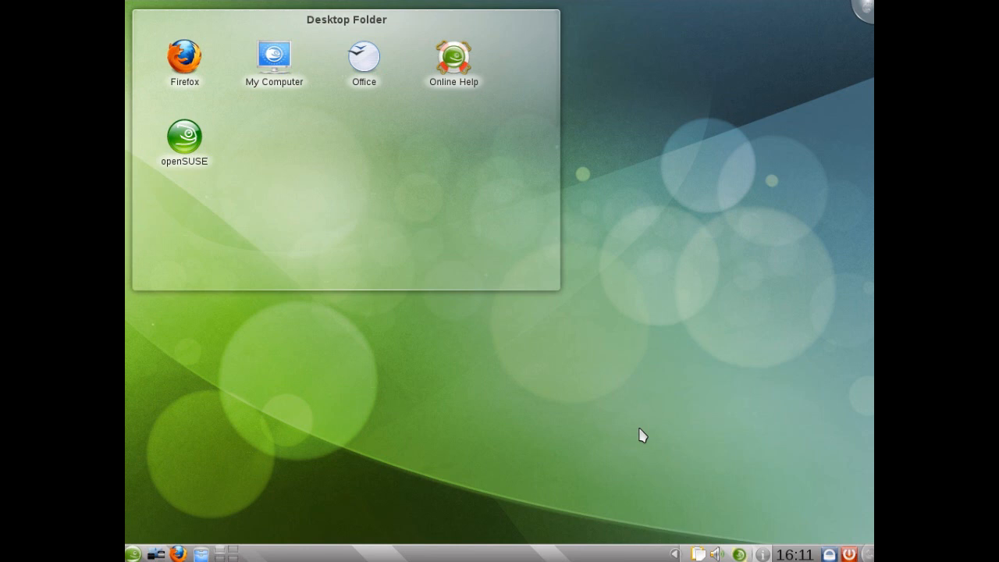
{"action": "mouse_move", "coordinate": [552, 435]}
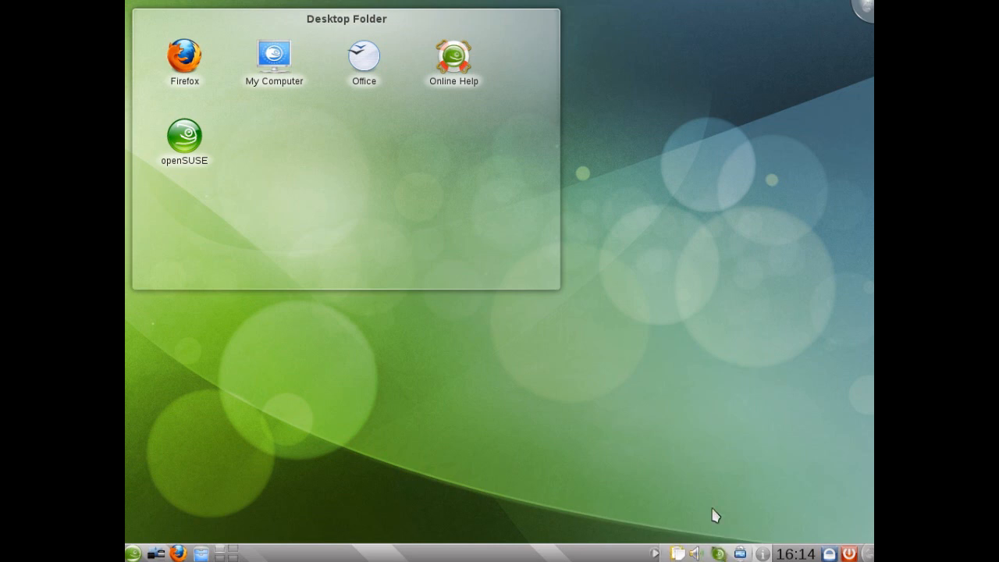
{"action": "mouse_move", "coordinate": [305, 507]}
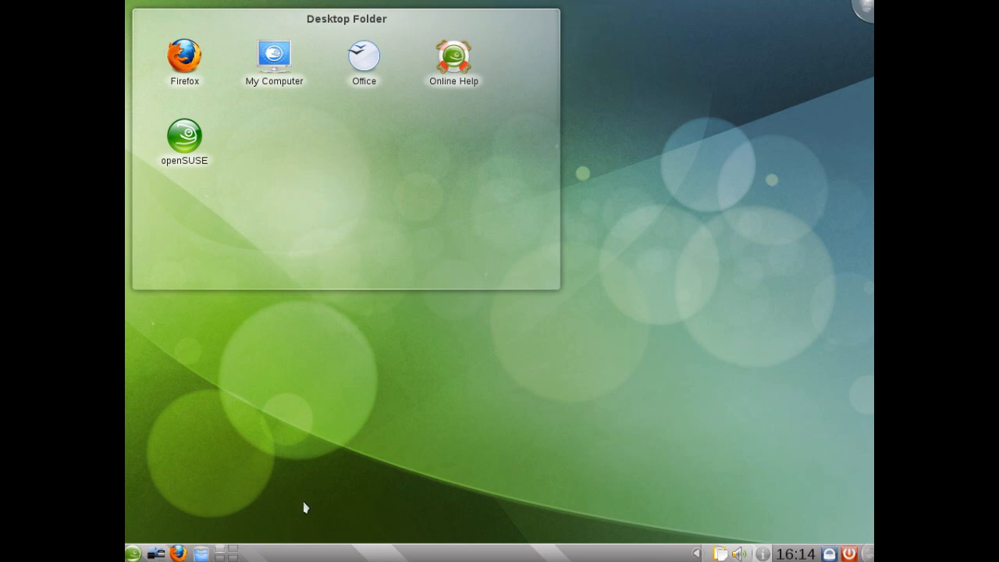
{"action": "mouse_move", "coordinate": [137, 554]}
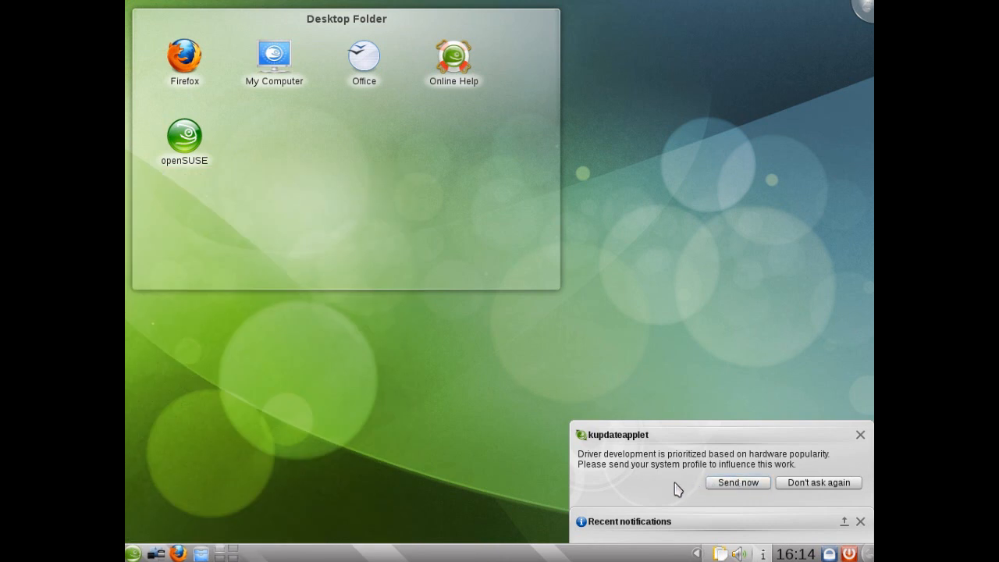
{"action": "mouse_move", "coordinate": [819, 483]}
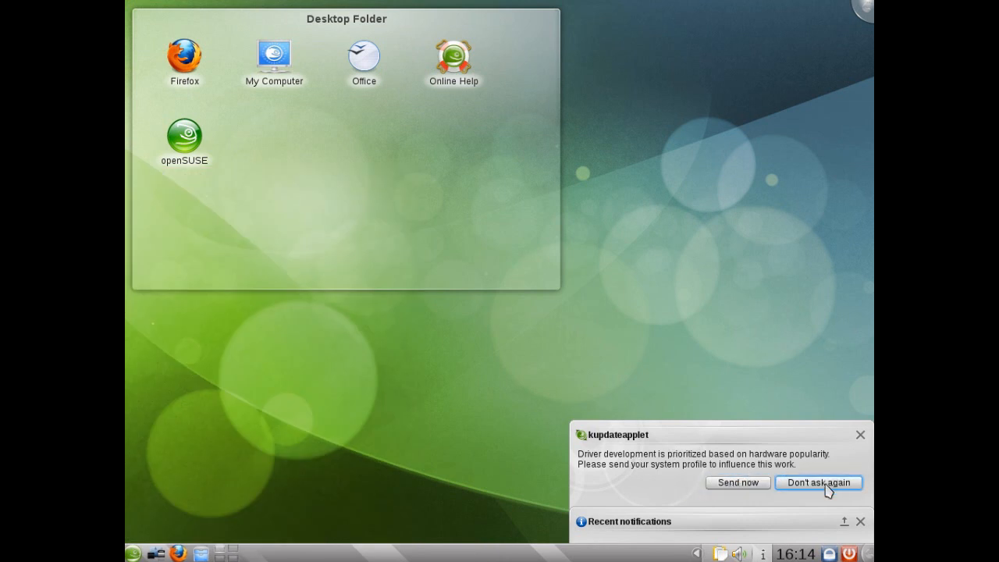
- Choose Don't ask again for the hardware profile, then launch and close FlashPlayer from Recently Installed
{"action": "left_click", "coordinate": [818, 482]}
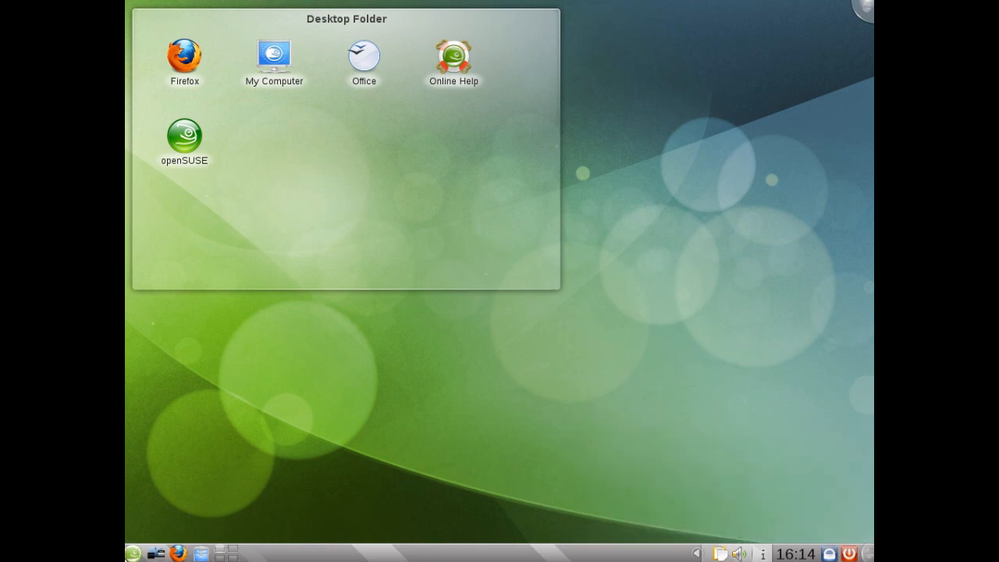
{"action": "left_click", "coordinate": [135, 553]}
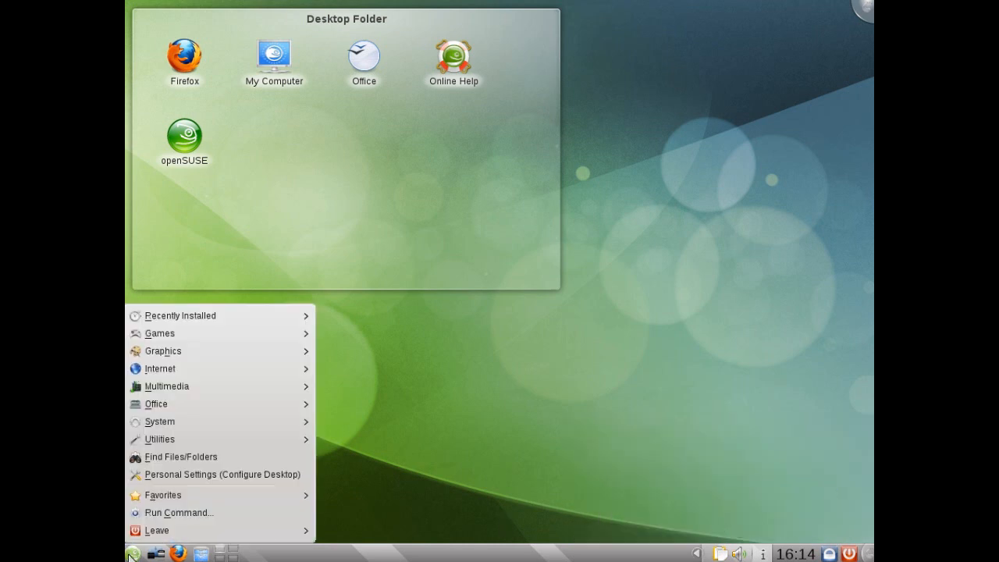
{"action": "mouse_move", "coordinate": [365, 328]}
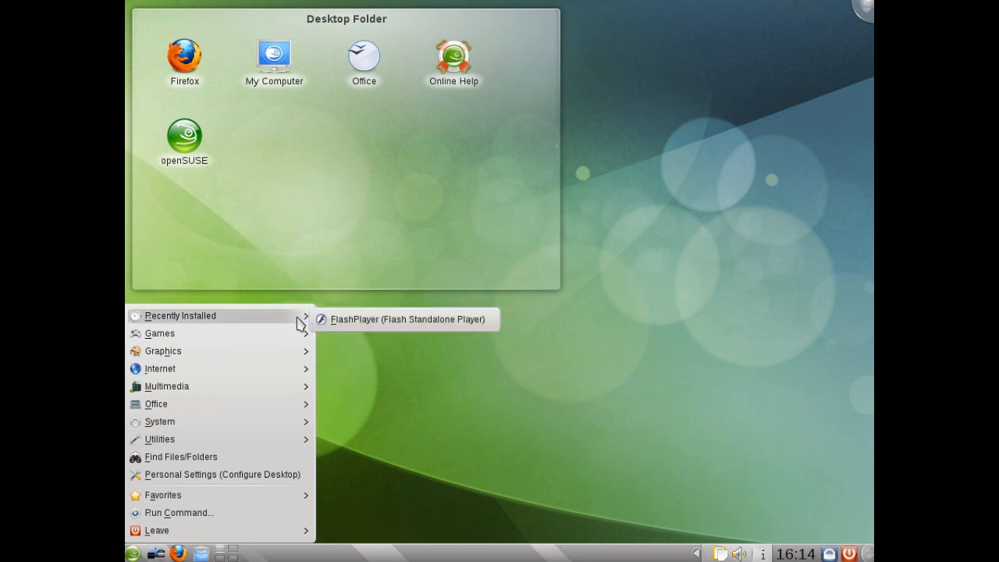
{"action": "left_click", "coordinate": [404, 320]}
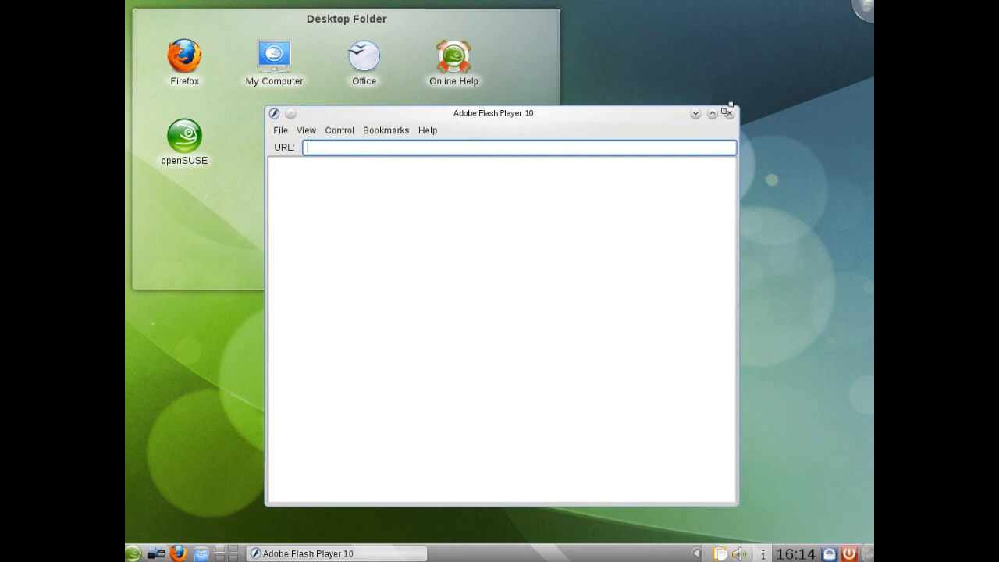
{"action": "left_click", "coordinate": [132, 552]}
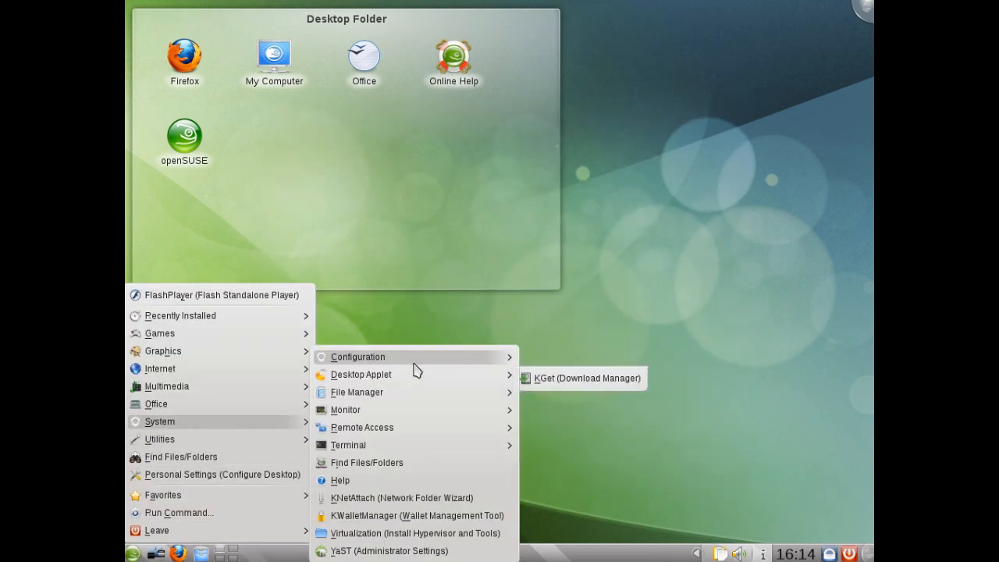
- Launch YaST and enter the root password without remembering it
{"action": "left_click", "coordinate": [390, 550]}
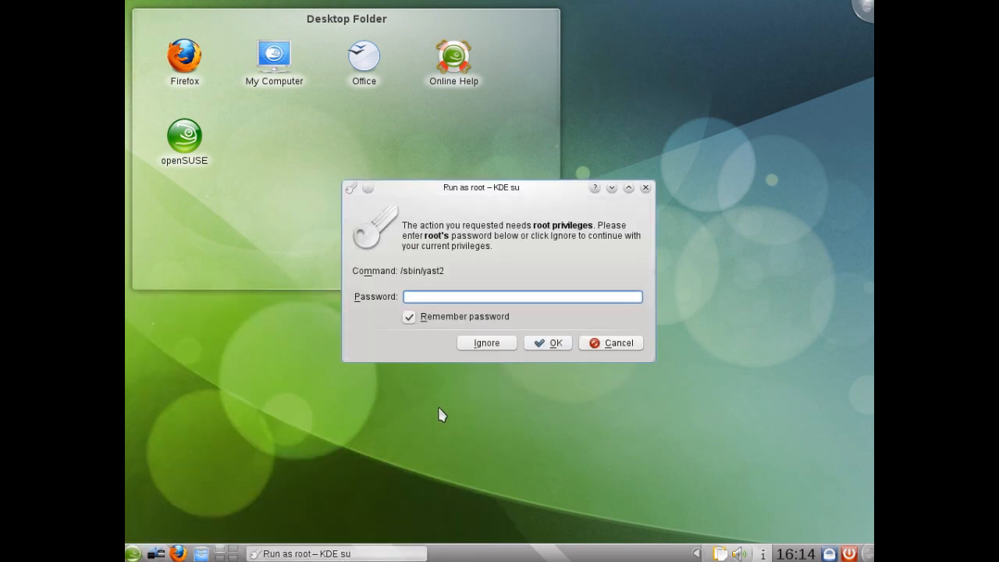
{"action": "left_click", "coordinate": [408, 316]}
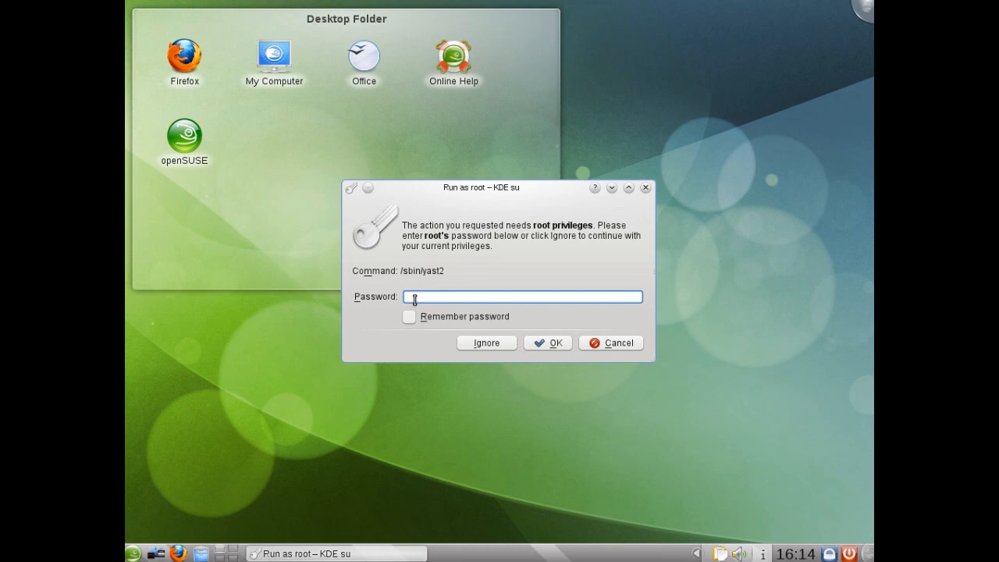
{"action": "type", "text": "password"}
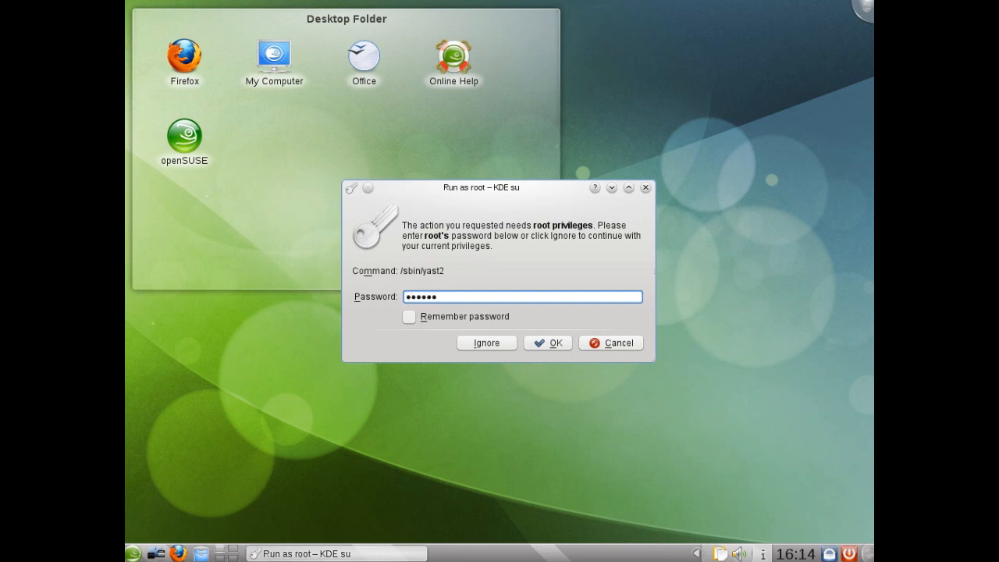
{"action": "left_click", "coordinate": [548, 342]}
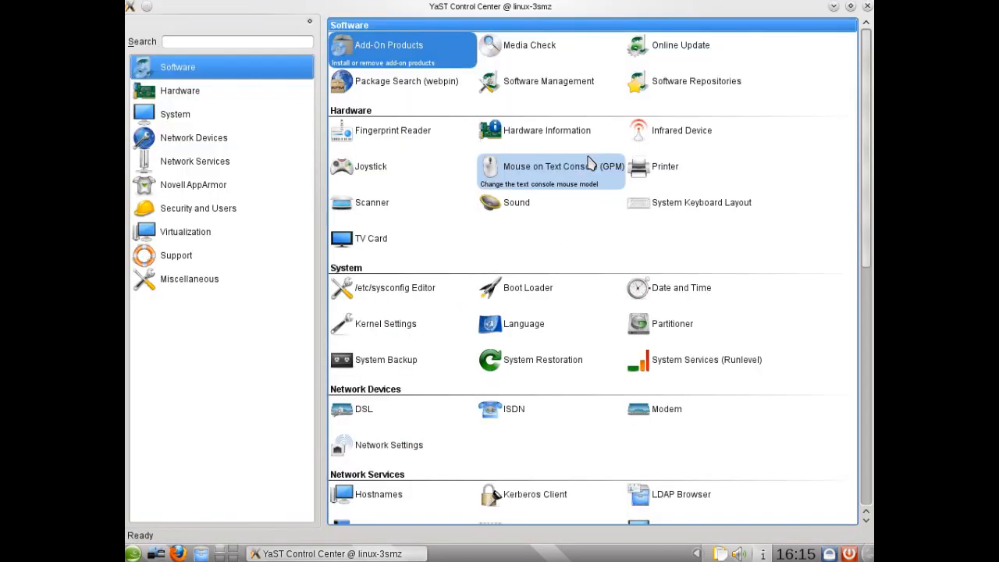
{"action": "mouse_move", "coordinate": [858, 258]}
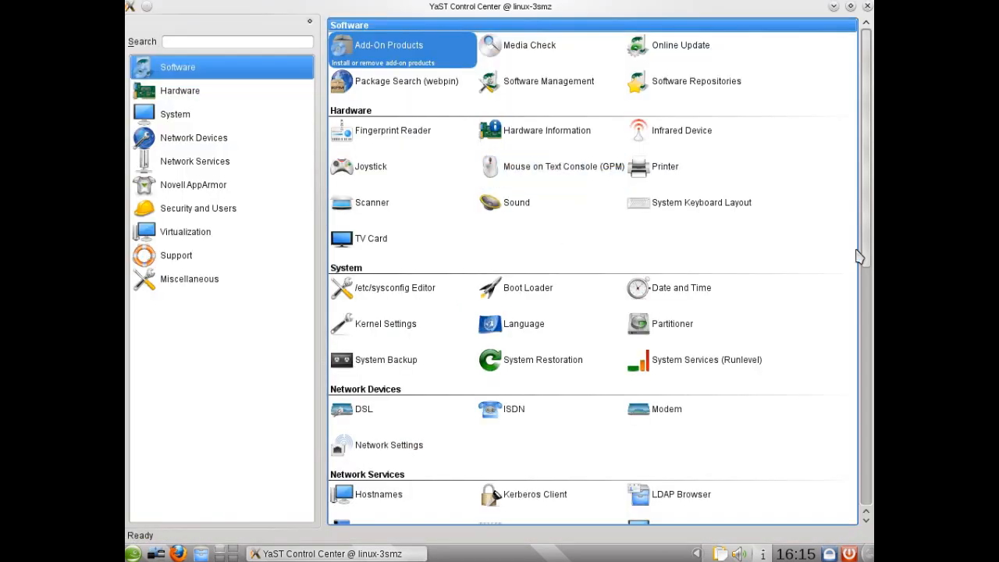
- Scroll through the YaST Control Center modules and close the window
{"action": "scroll", "scroll_direction": "down", "scroll_amount": 3}
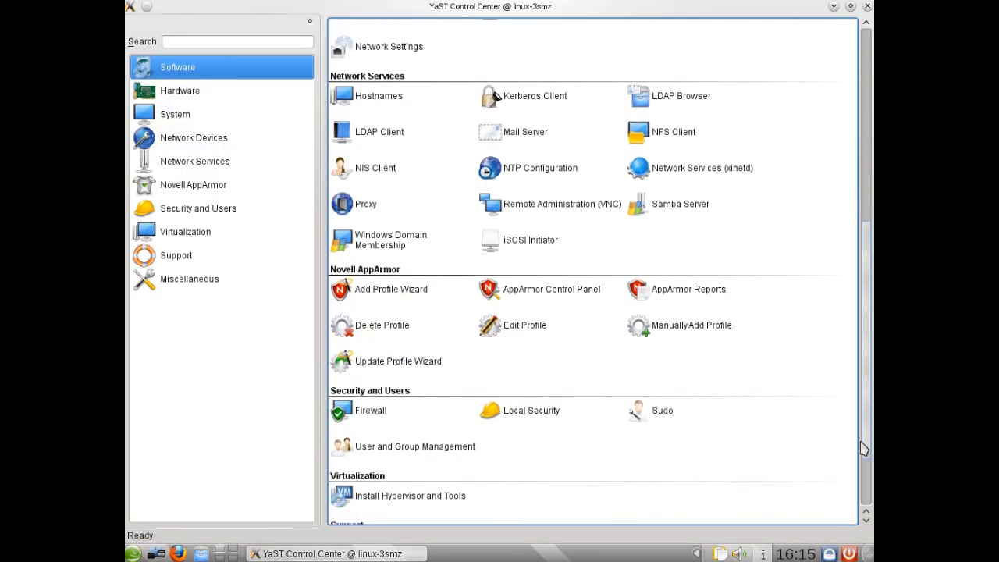
{"action": "scroll", "scroll_direction": "down", "scroll_amount": 3}
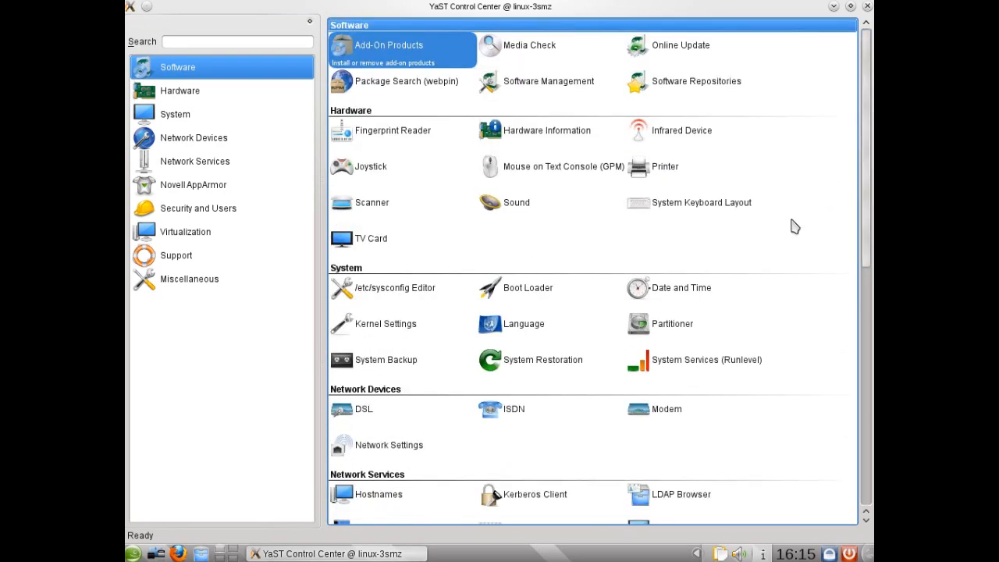
{"action": "mouse_move", "coordinate": [789, 211]}
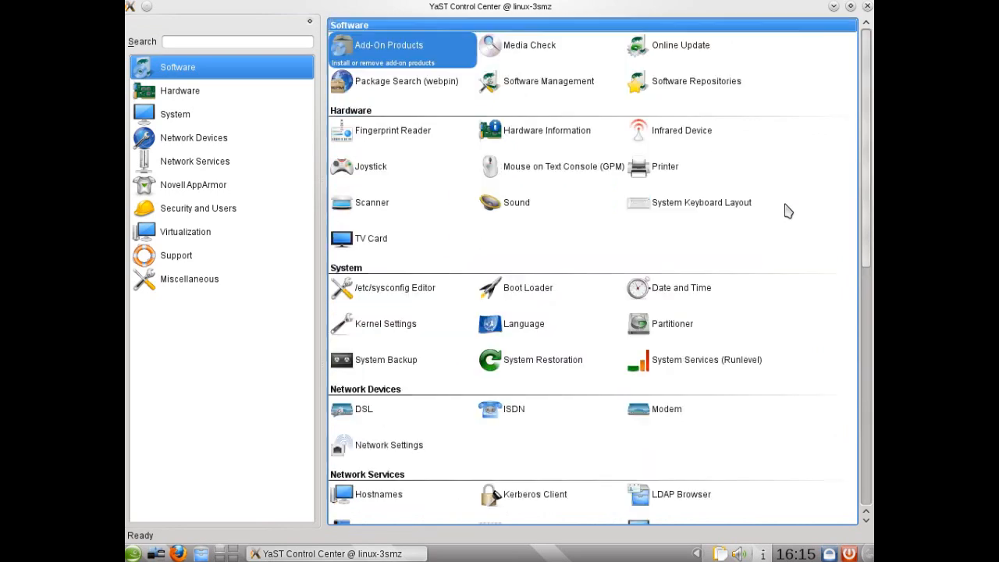
{"action": "left_click", "coordinate": [868, 6]}
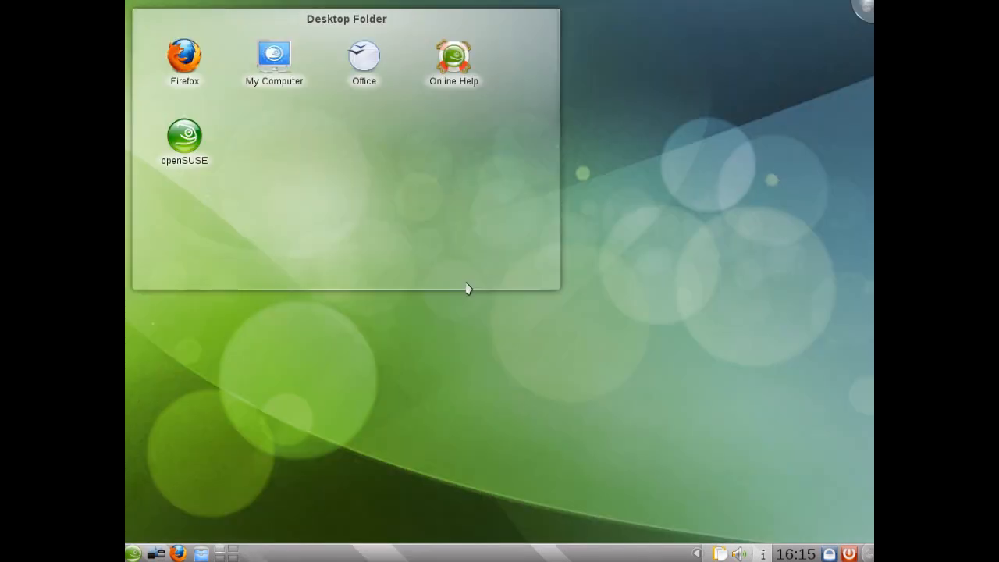
{"action": "left_click", "coordinate": [134, 553]}
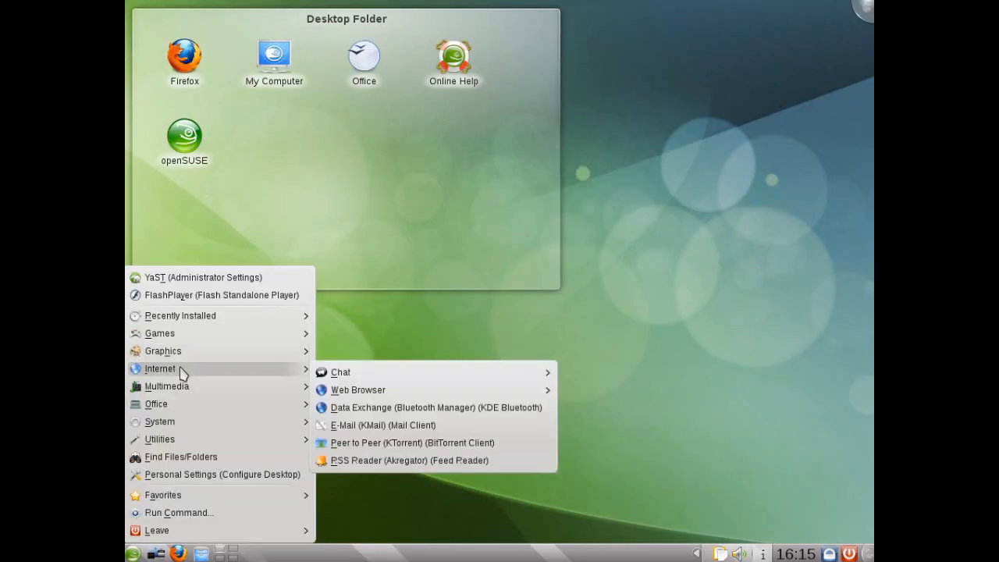
{"action": "mouse_move", "coordinate": [358, 390]}
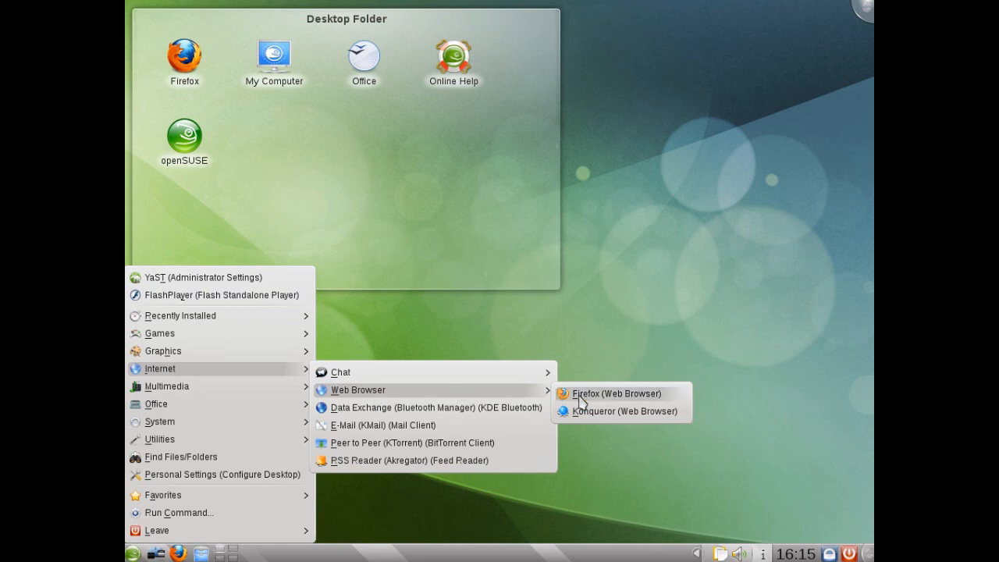
{"action": "left_click", "coordinate": [616, 394]}
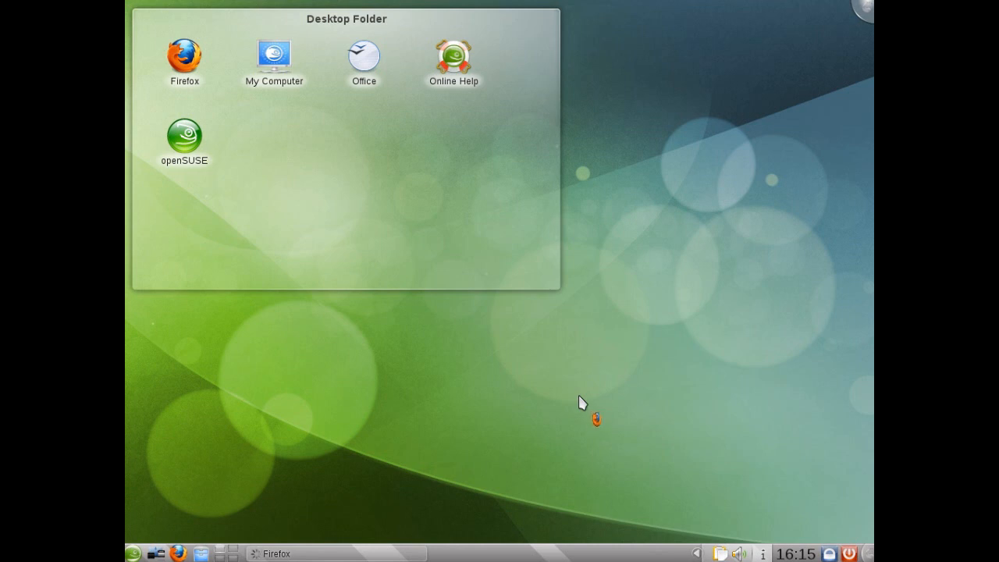
{"action": "left_click", "coordinate": [183, 55]}
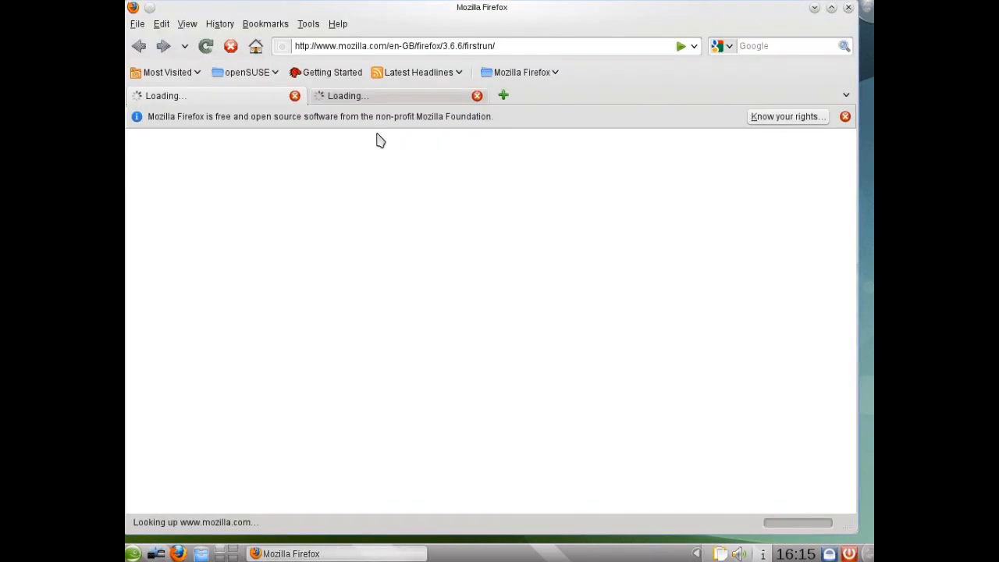
{"action": "left_click", "coordinate": [337, 24]}
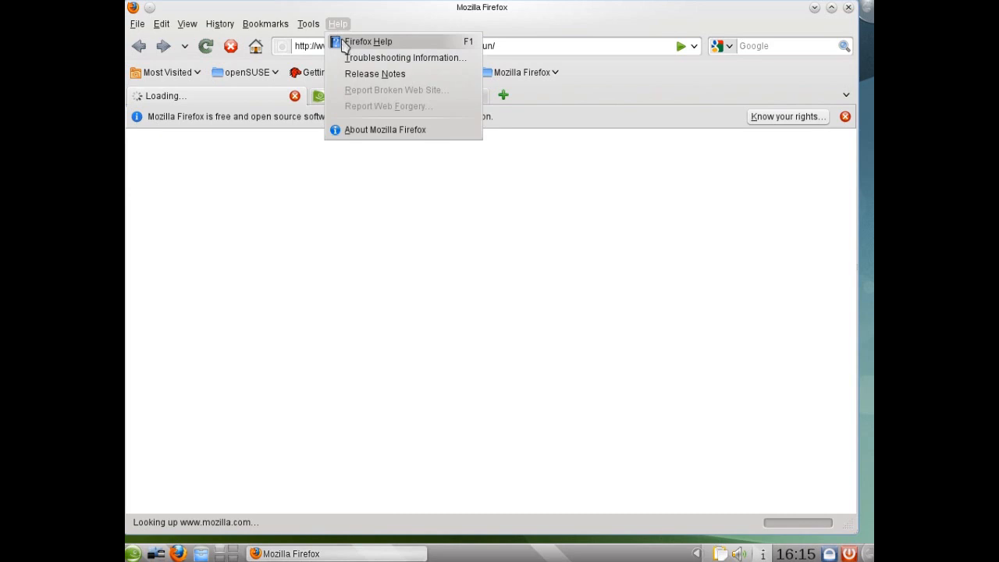
{"action": "left_click", "coordinate": [385, 129]}
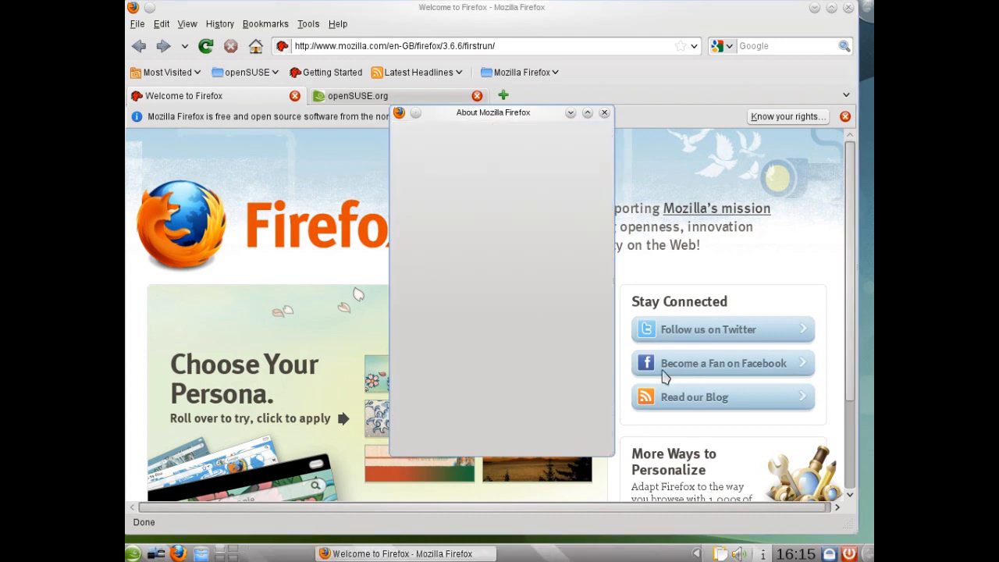
{"action": "left_click", "coordinate": [603, 112]}
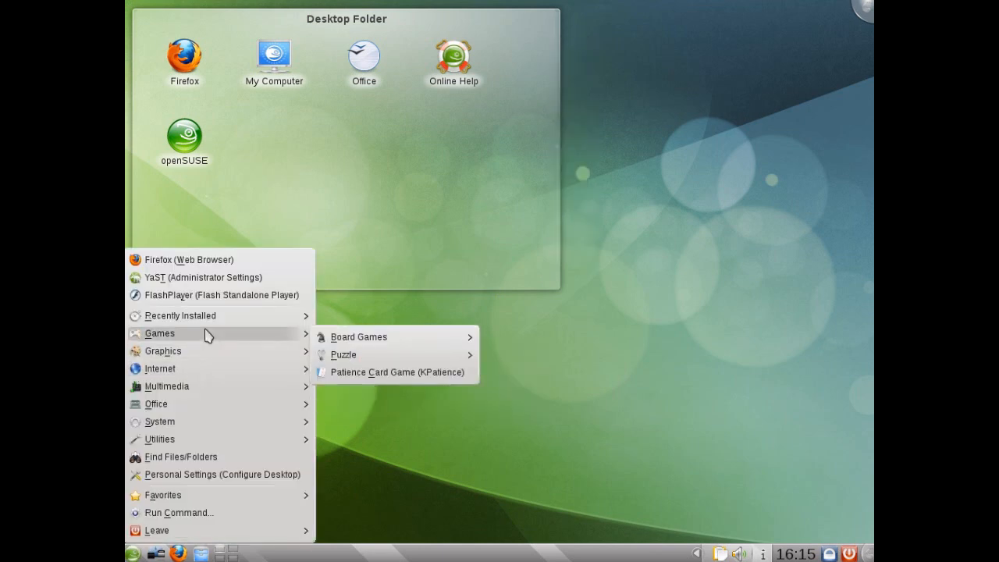
{"action": "mouse_move", "coordinate": [359, 336]}
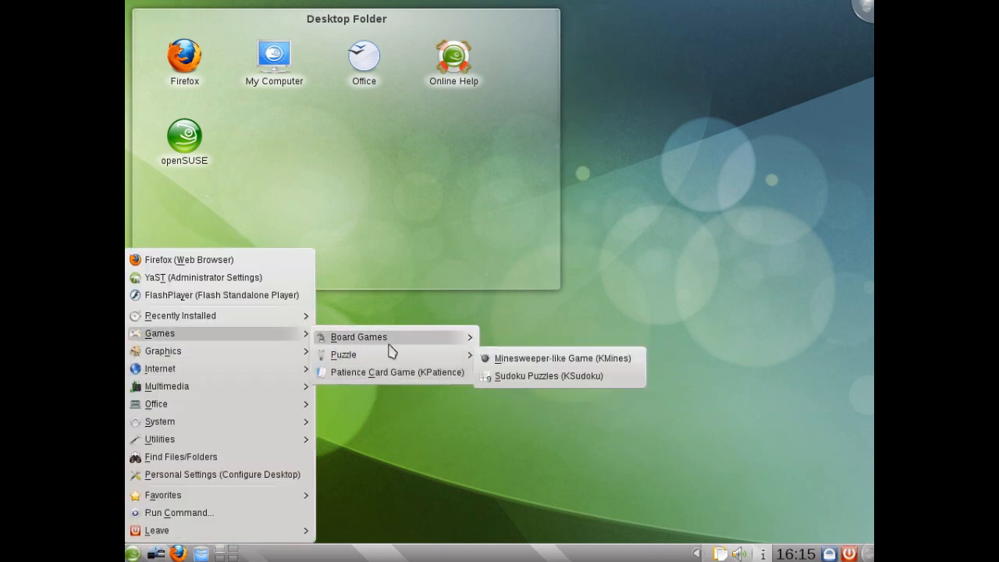
{"action": "mouse_move", "coordinate": [258, 348]}
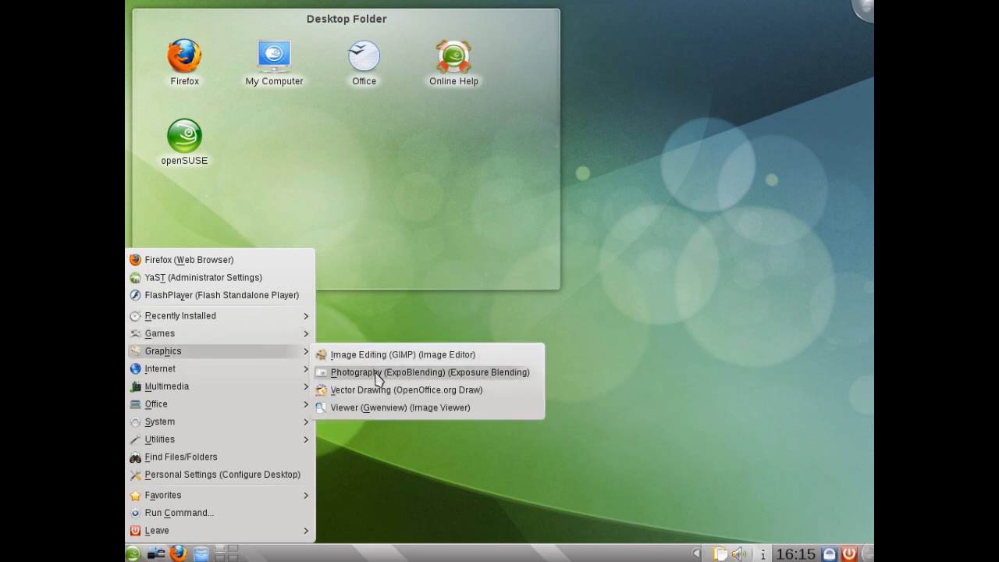
{"action": "mouse_move", "coordinate": [380, 408]}
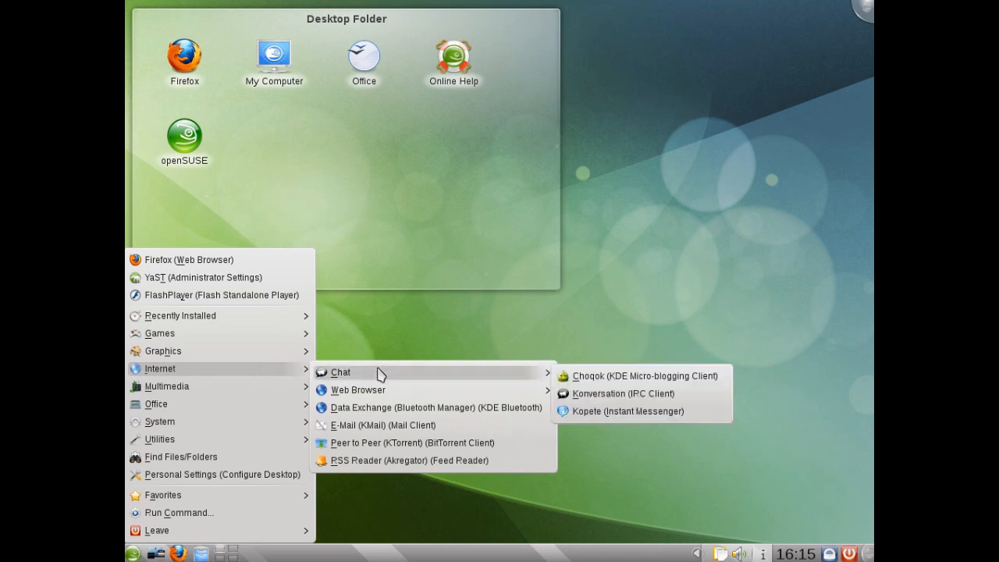
{"action": "mouse_move", "coordinate": [492, 387]}
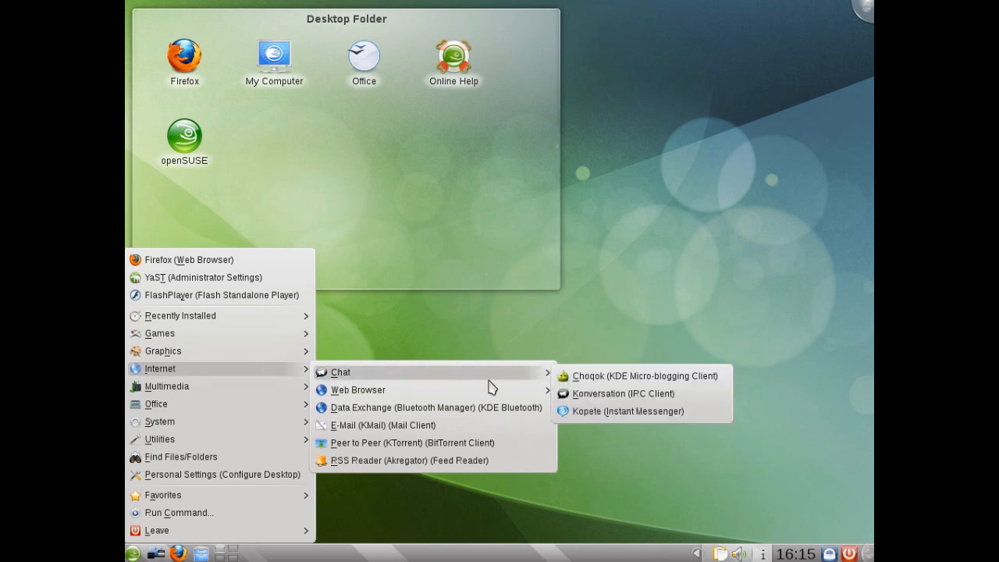
{"action": "mouse_move", "coordinate": [644, 394]}
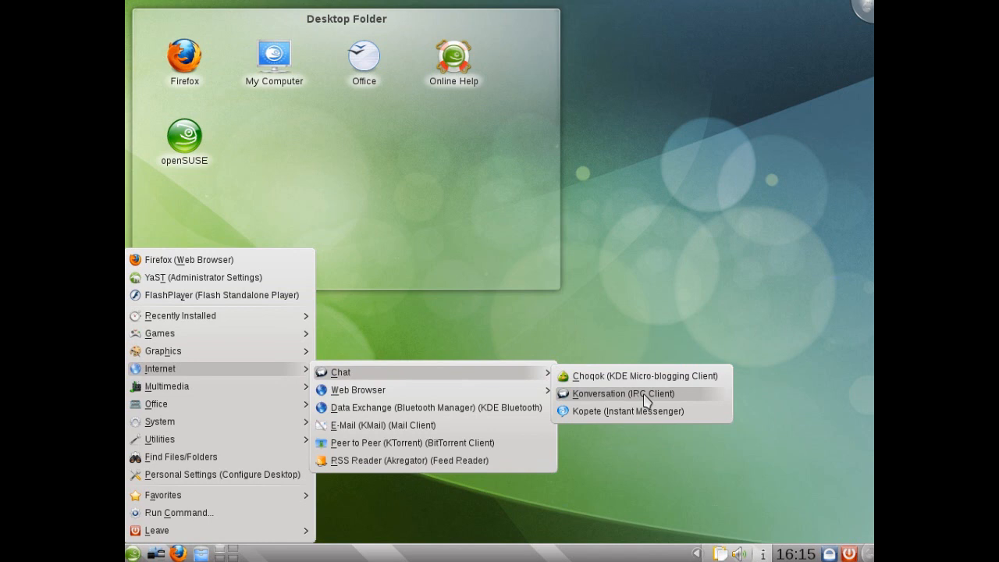
{"action": "mouse_move", "coordinate": [615, 403]}
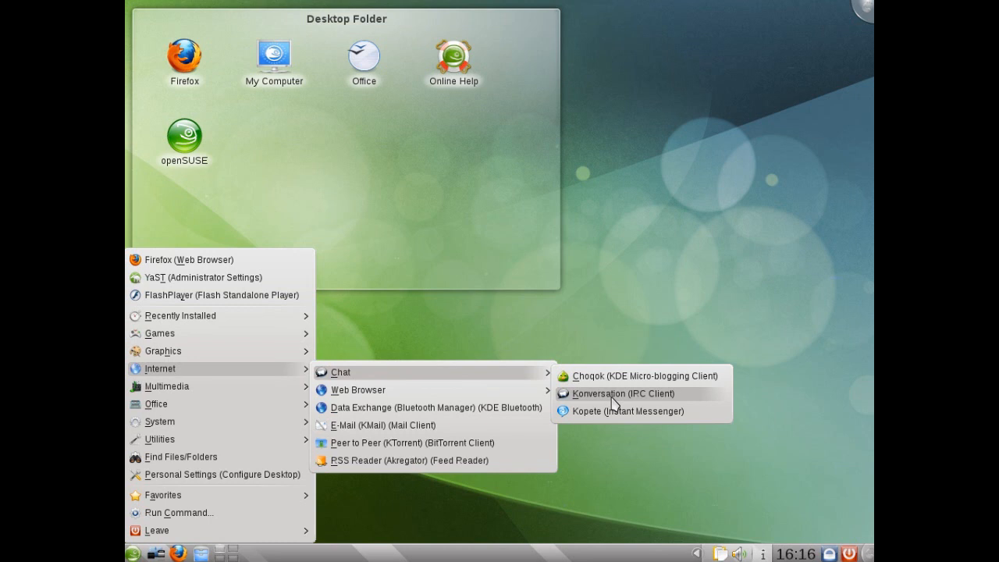
{"action": "mouse_move", "coordinate": [357, 389]}
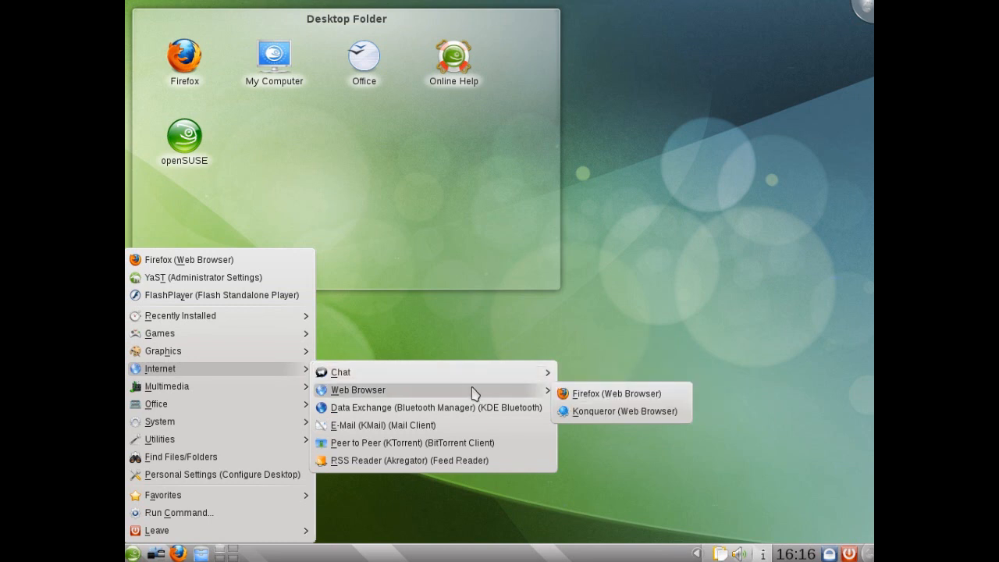
{"action": "mouse_move", "coordinate": [644, 411]}
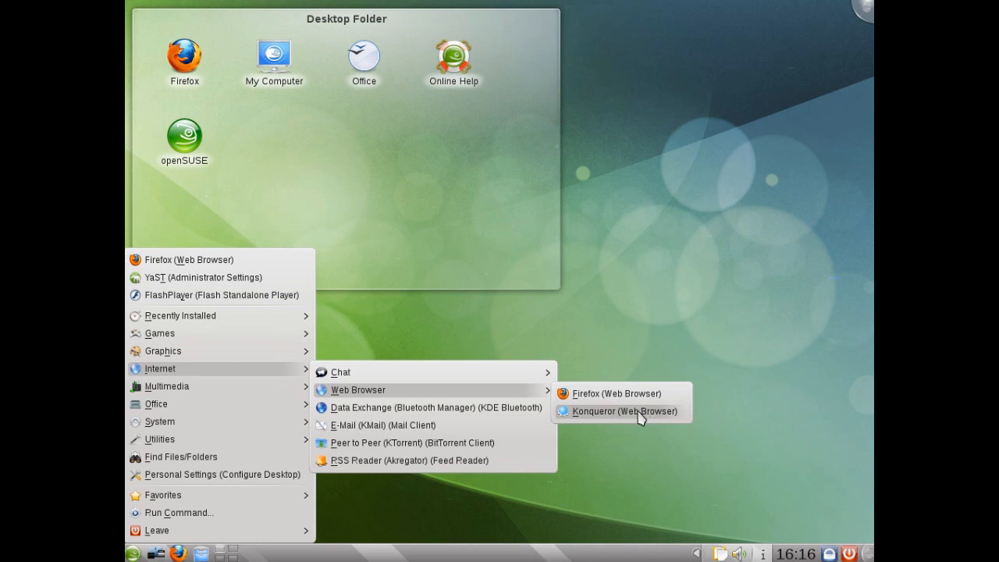
{"action": "mouse_move", "coordinate": [642, 420]}
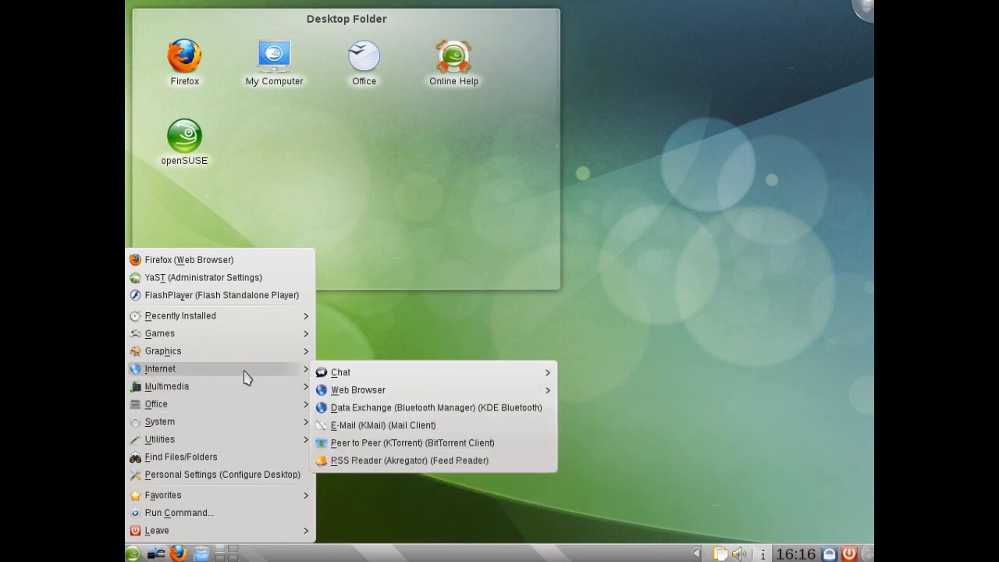
{"action": "mouse_move", "coordinate": [358, 390]}
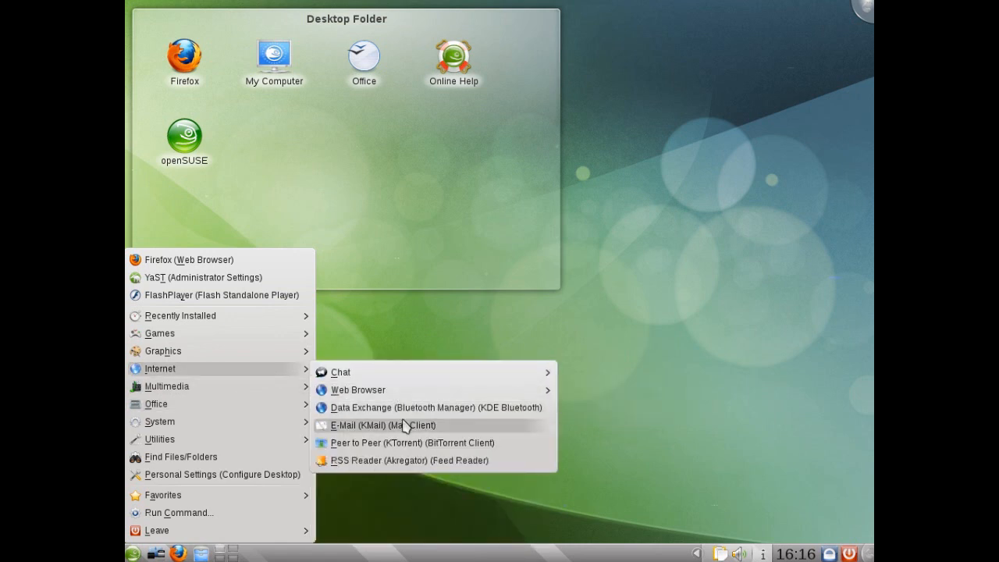
{"action": "mouse_move", "coordinate": [412, 442]}
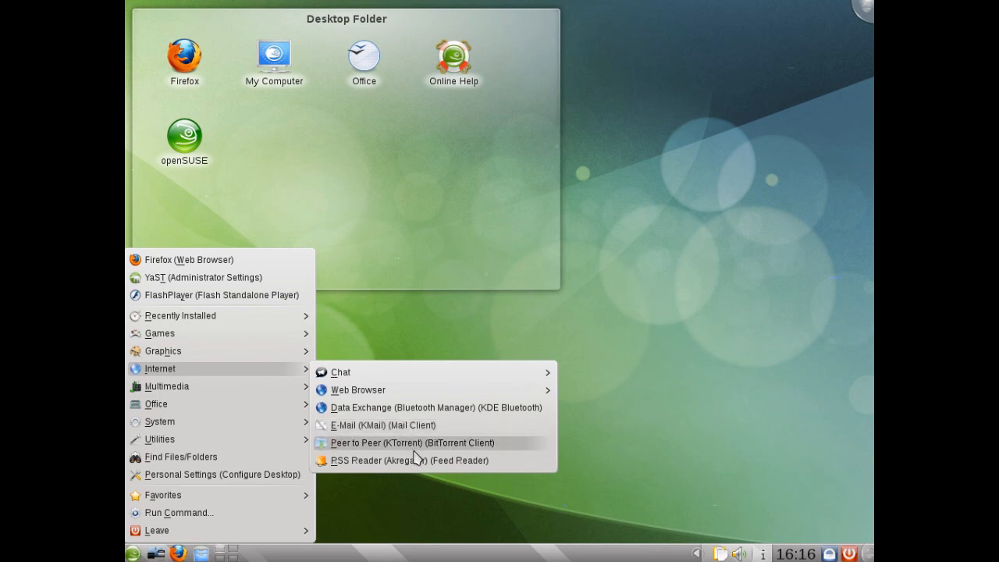
{"action": "mouse_move", "coordinate": [166, 386]}
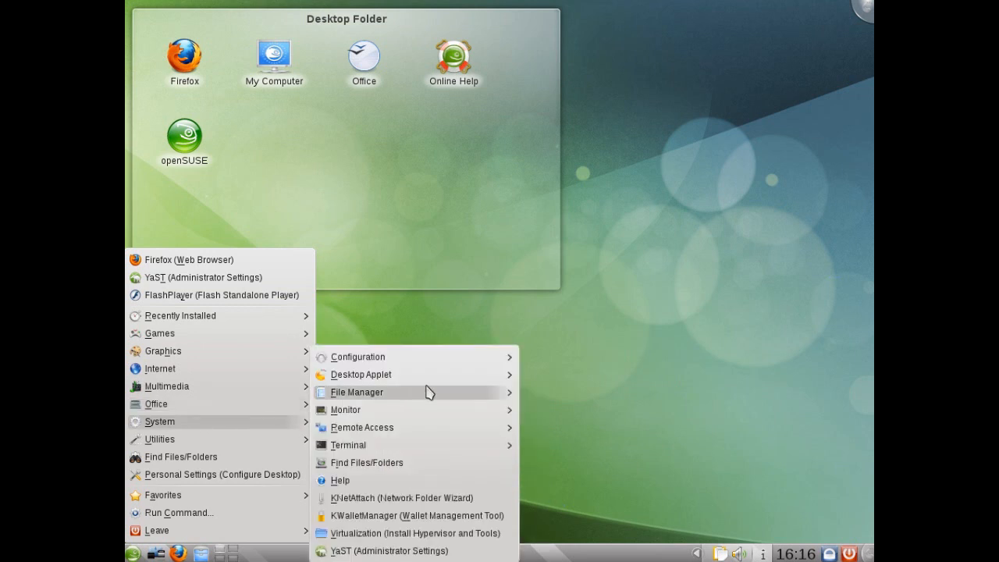
{"action": "mouse_move", "coordinate": [358, 357]}
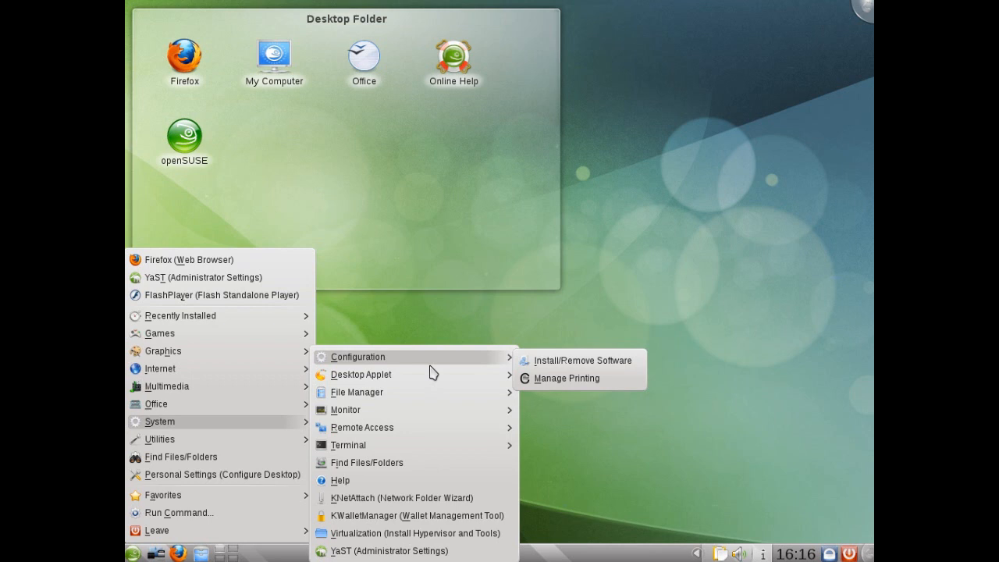
- Click the desktop to dismiss the open K menu after browsing its categories
{"action": "left_click", "coordinate": [468, 309]}
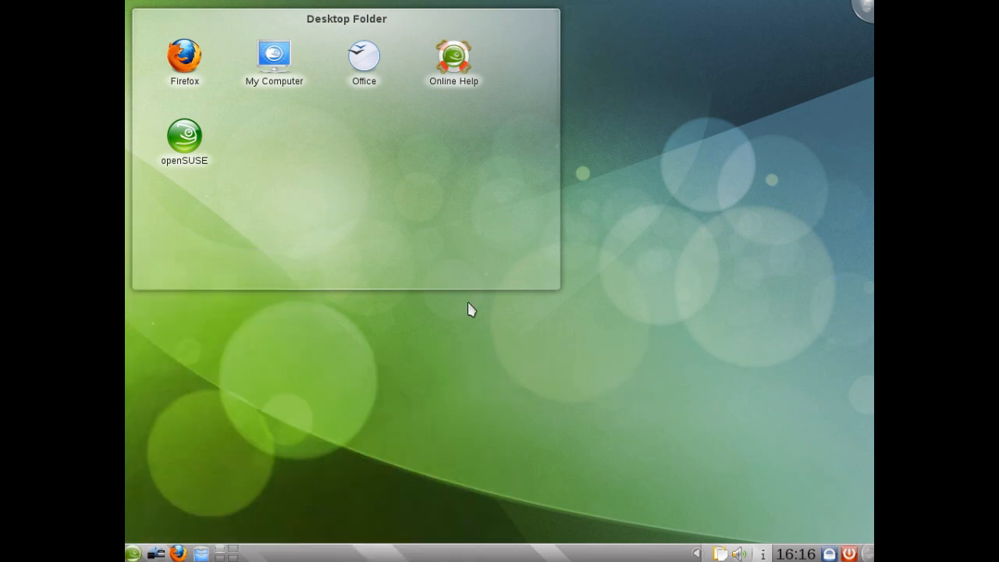